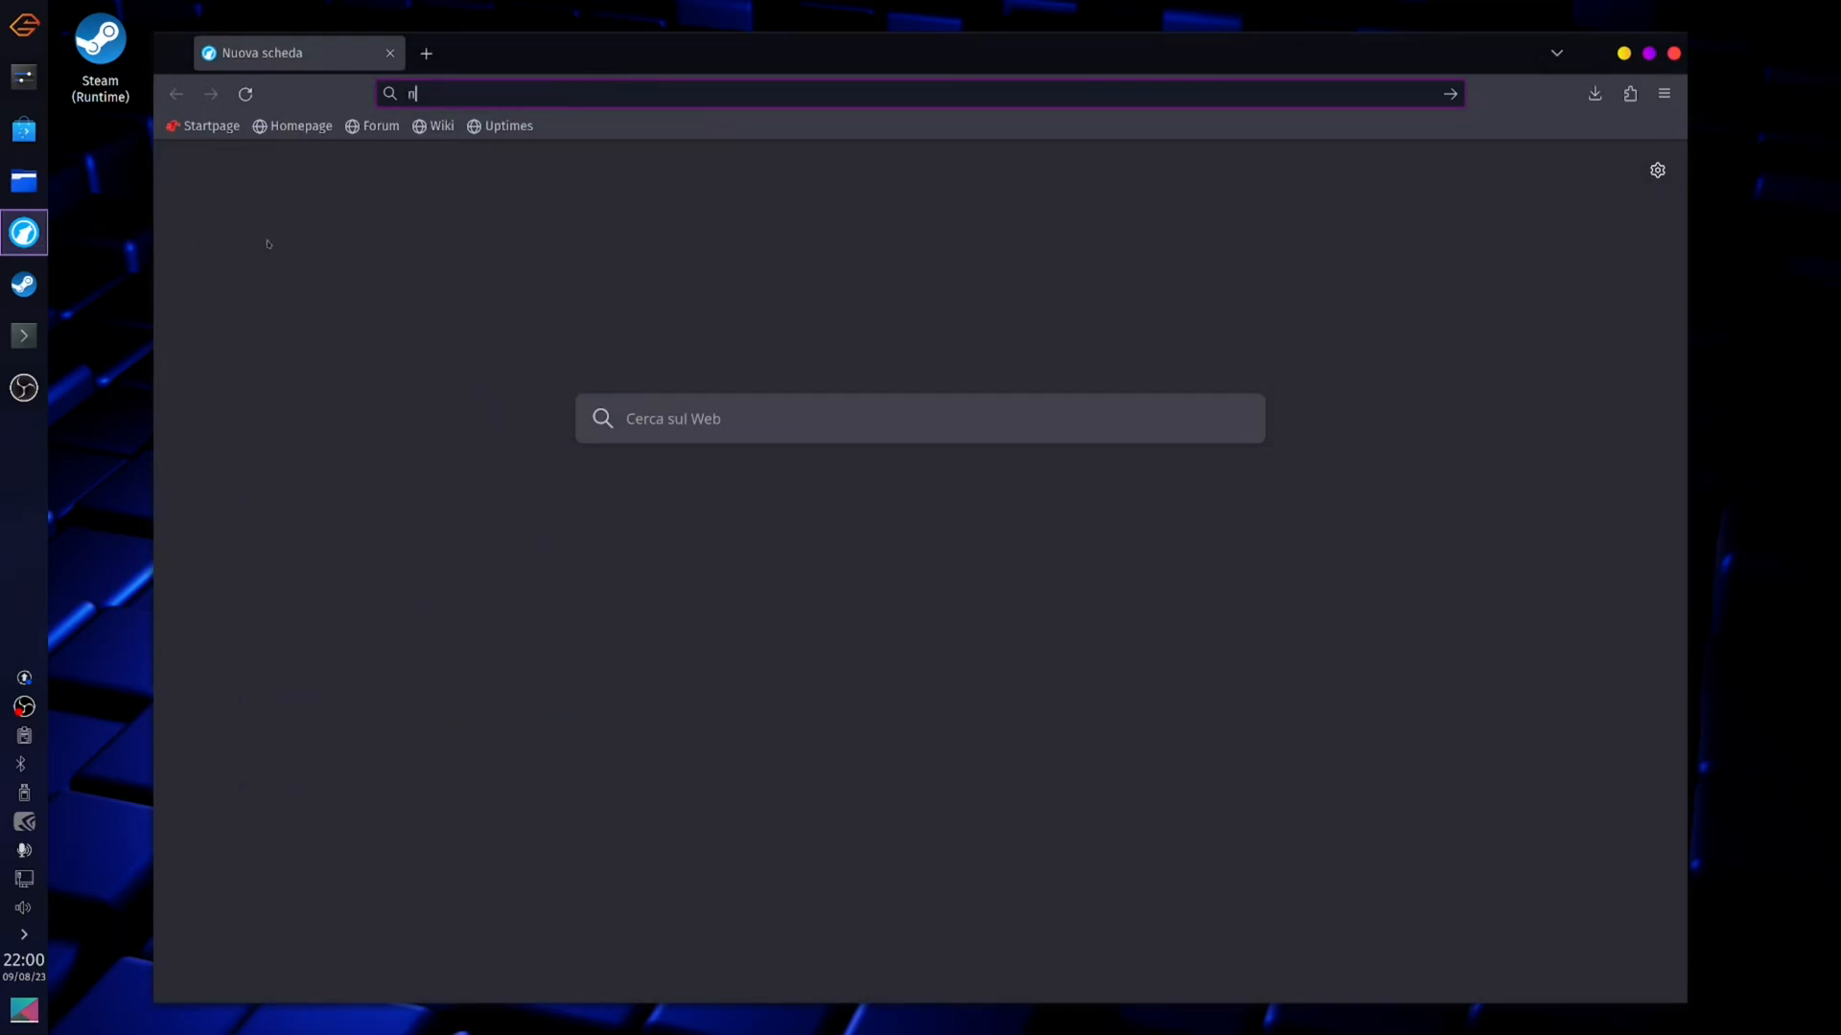
Search Startpage for 'nobara linux' and open the Nobara Project homepage
text(obara lin)
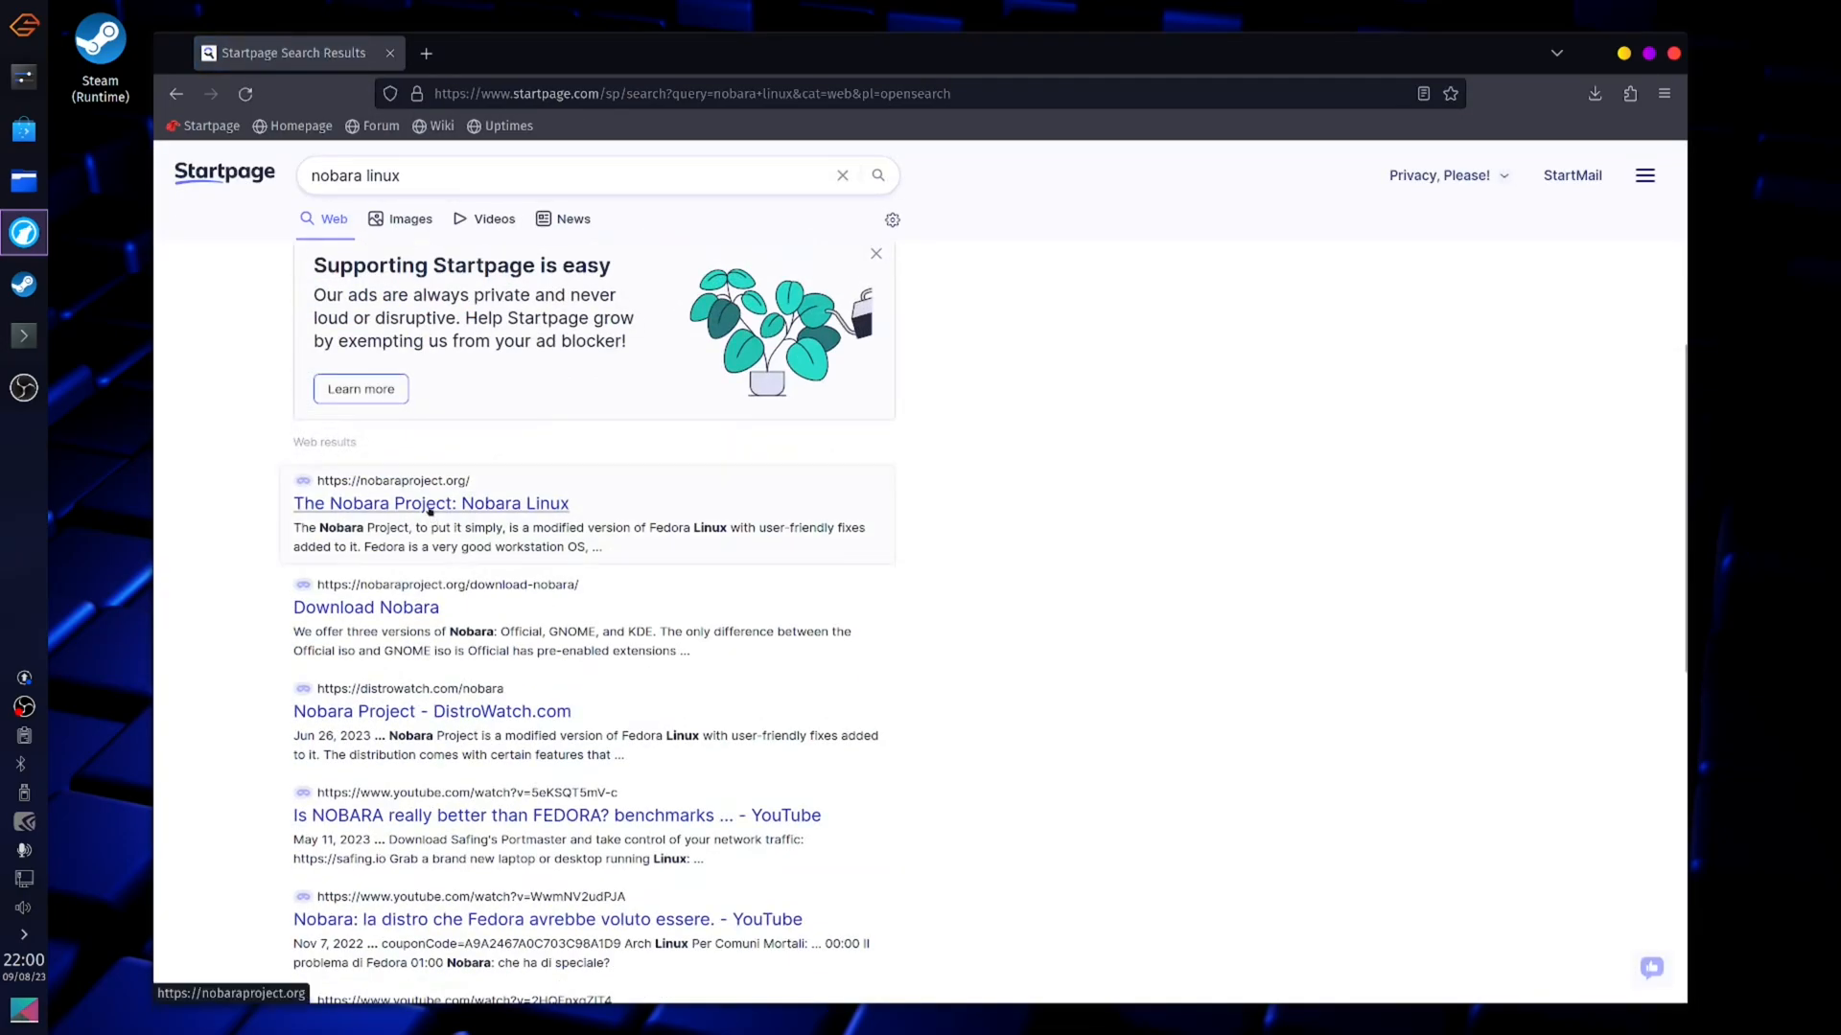
click(430, 503)
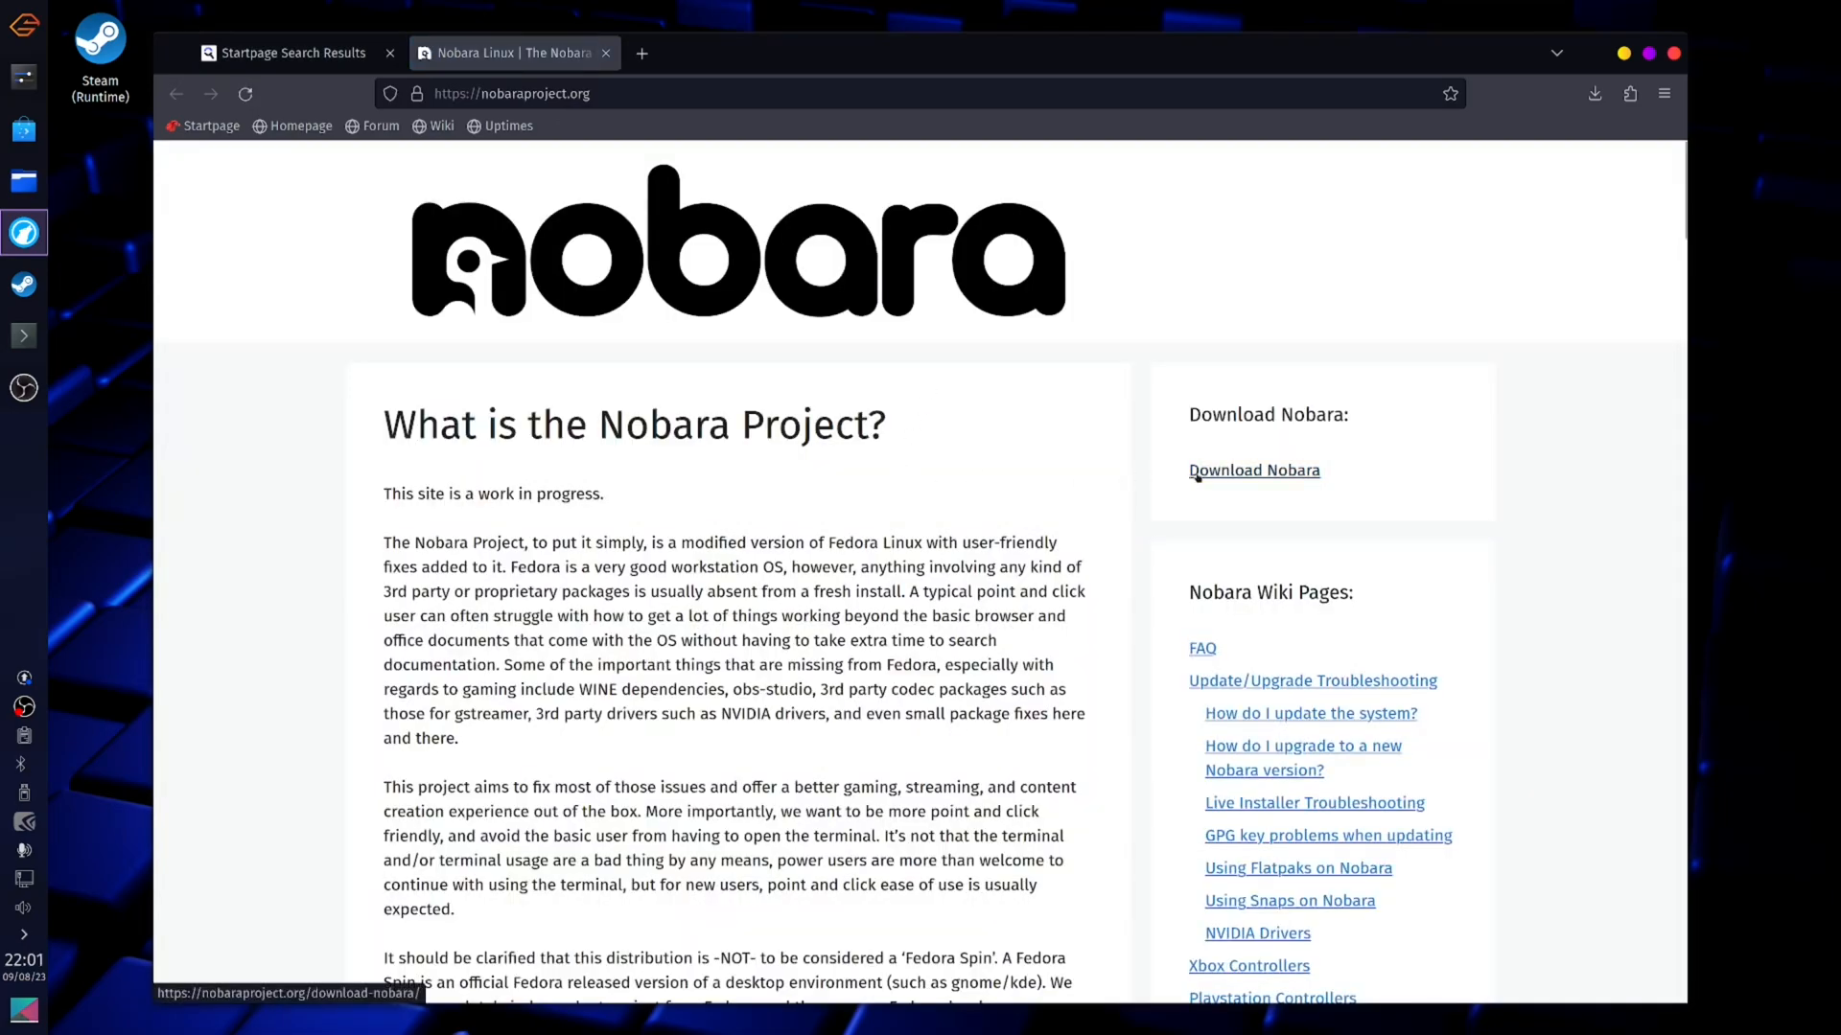
Open the Download Nobara page and scroll down to the Current Release ISO list
click(1254, 470)
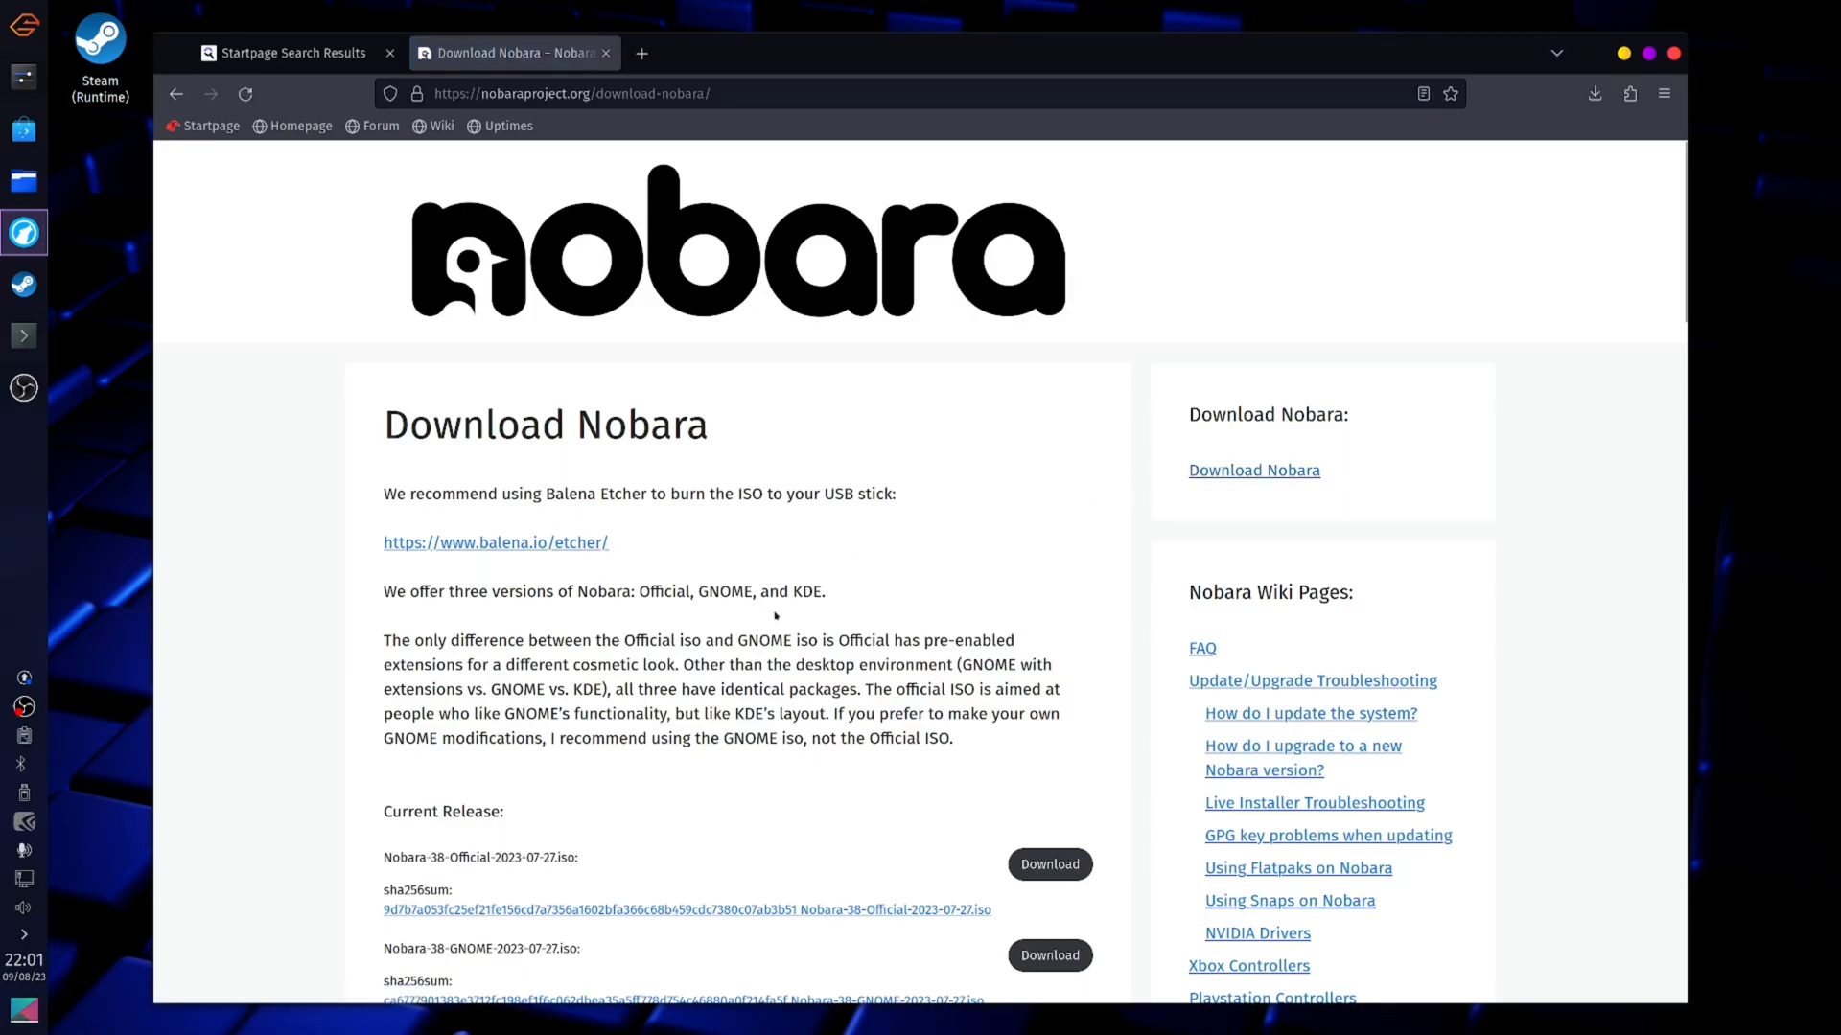
scroll(down, 3)
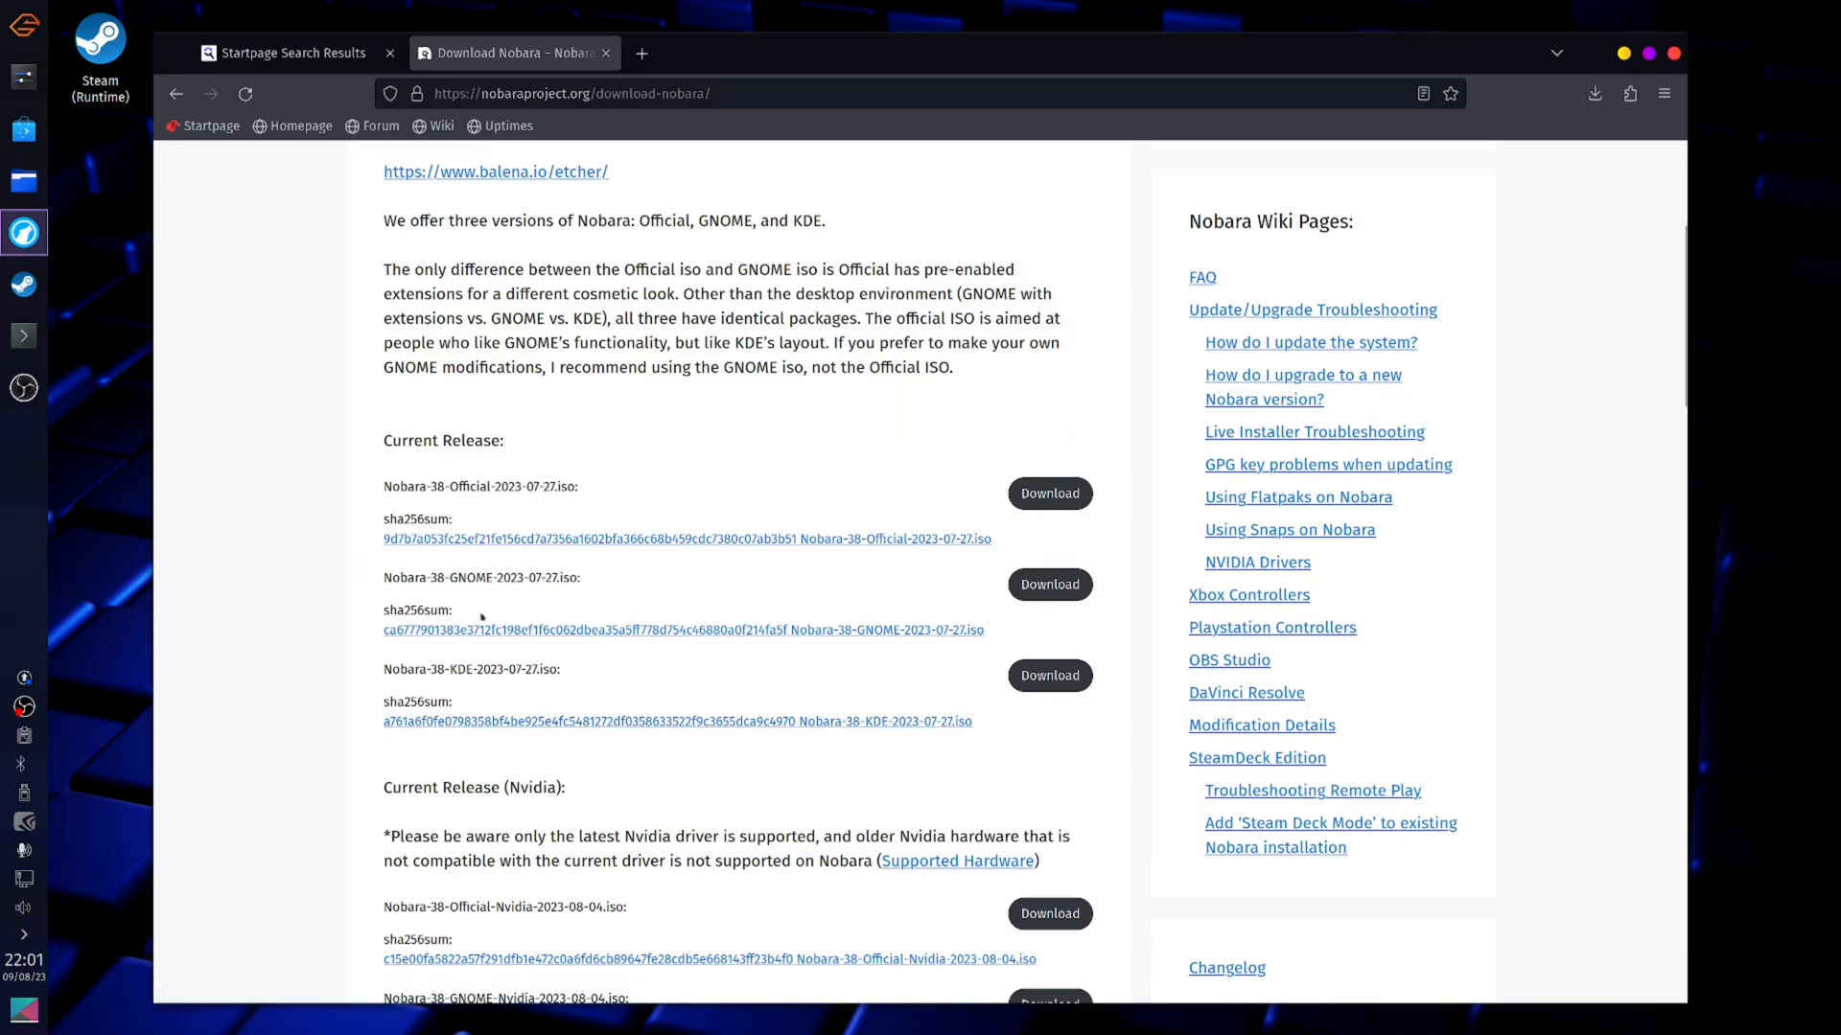
mouse_move(377, 646)
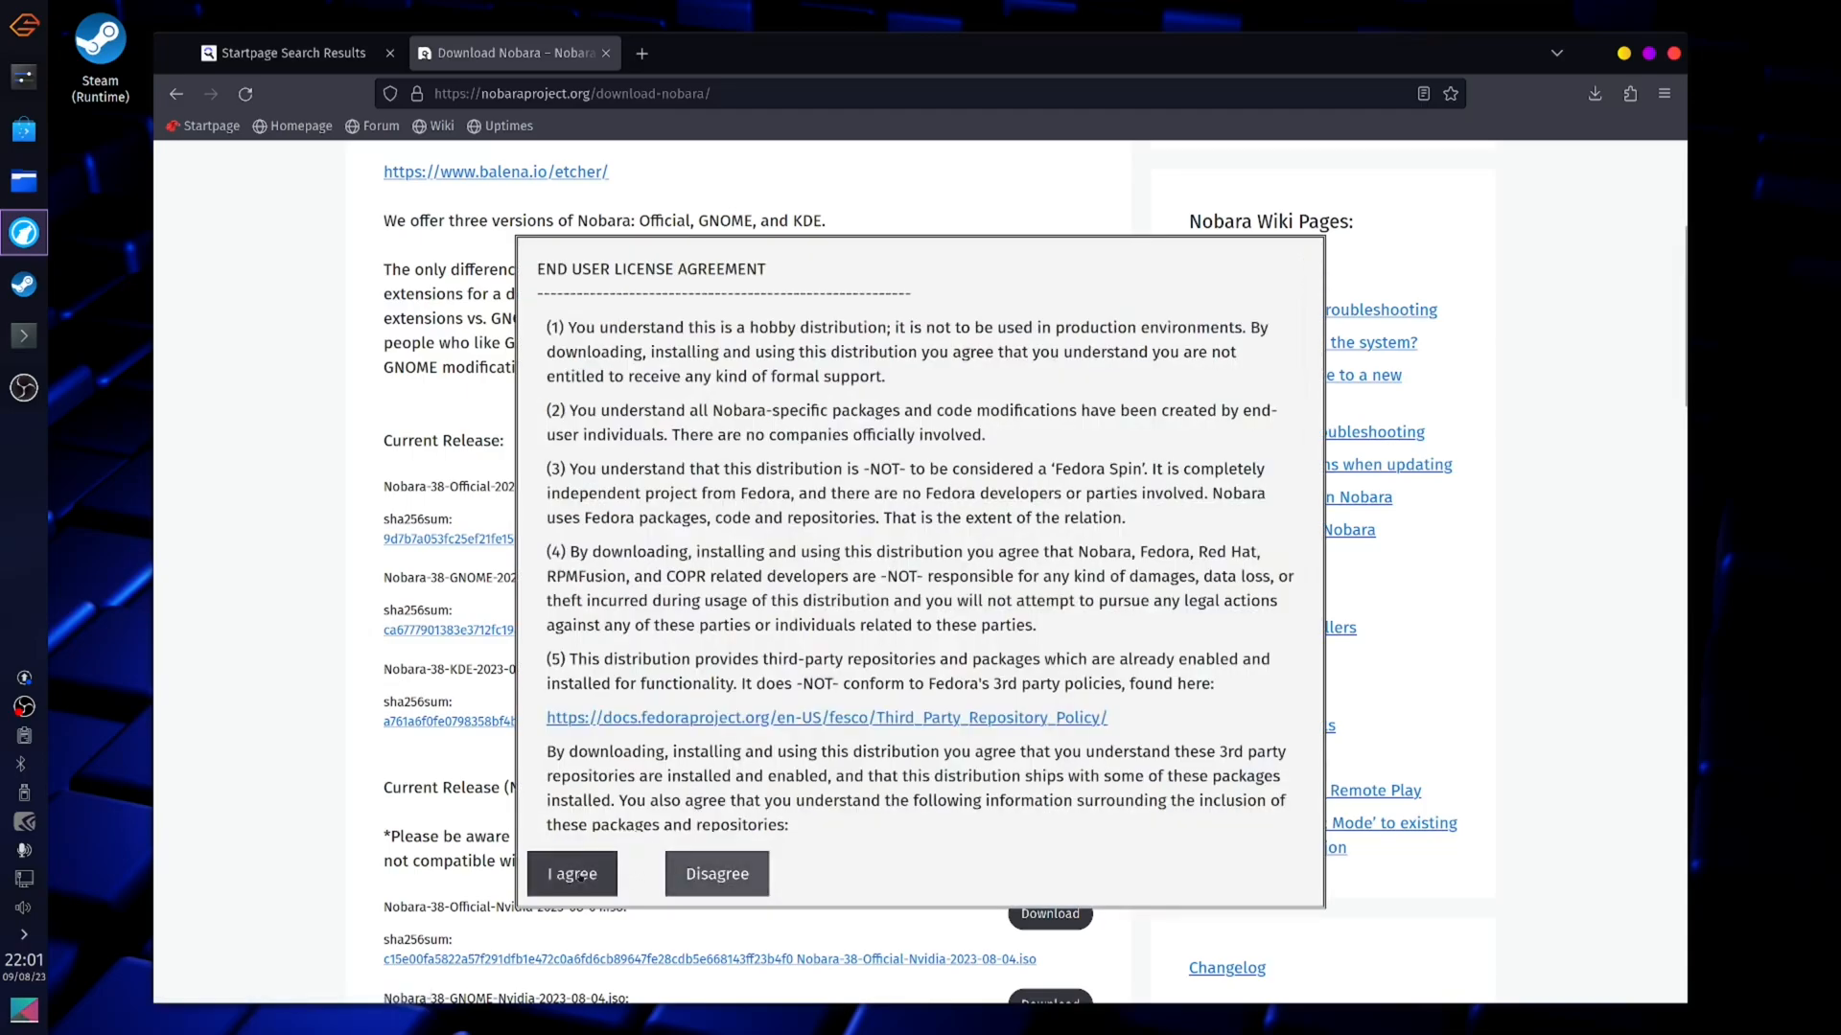
Agree to the license and save the GNOME ISO in Downloads, overwriting the old copy
click(571, 874)
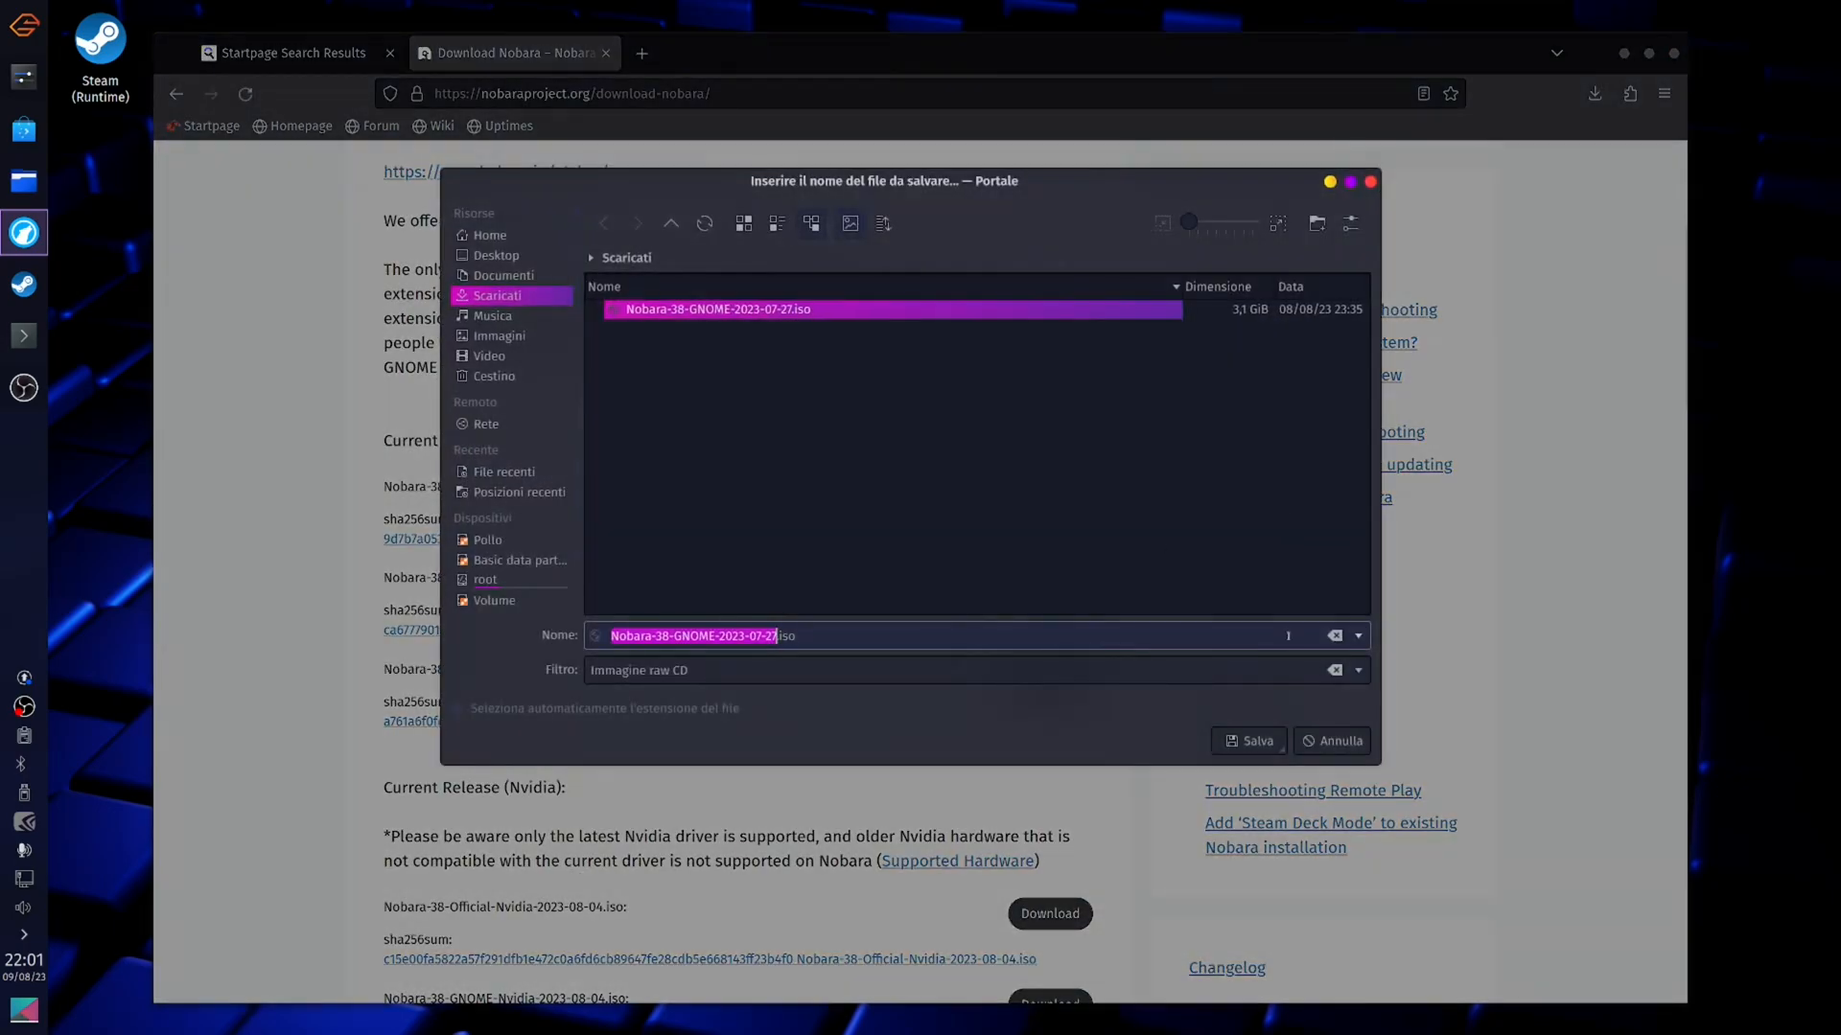
click(1248, 740)
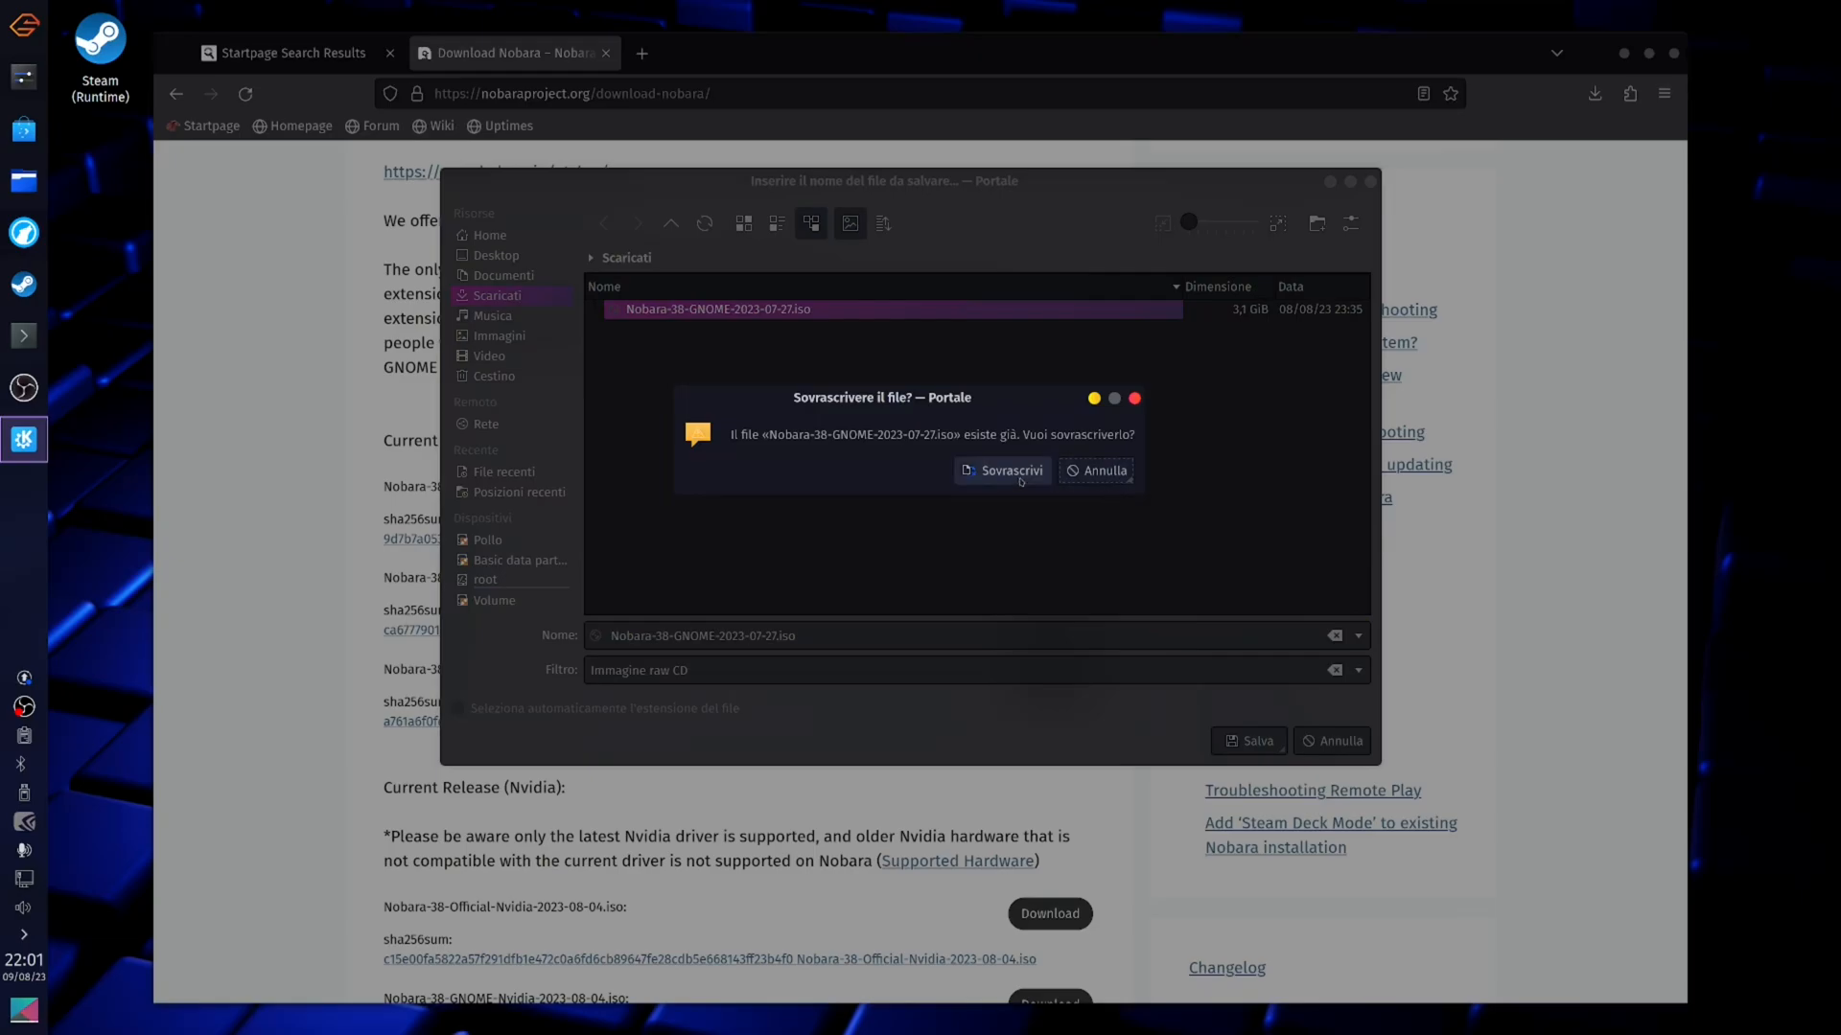
click(1095, 471)
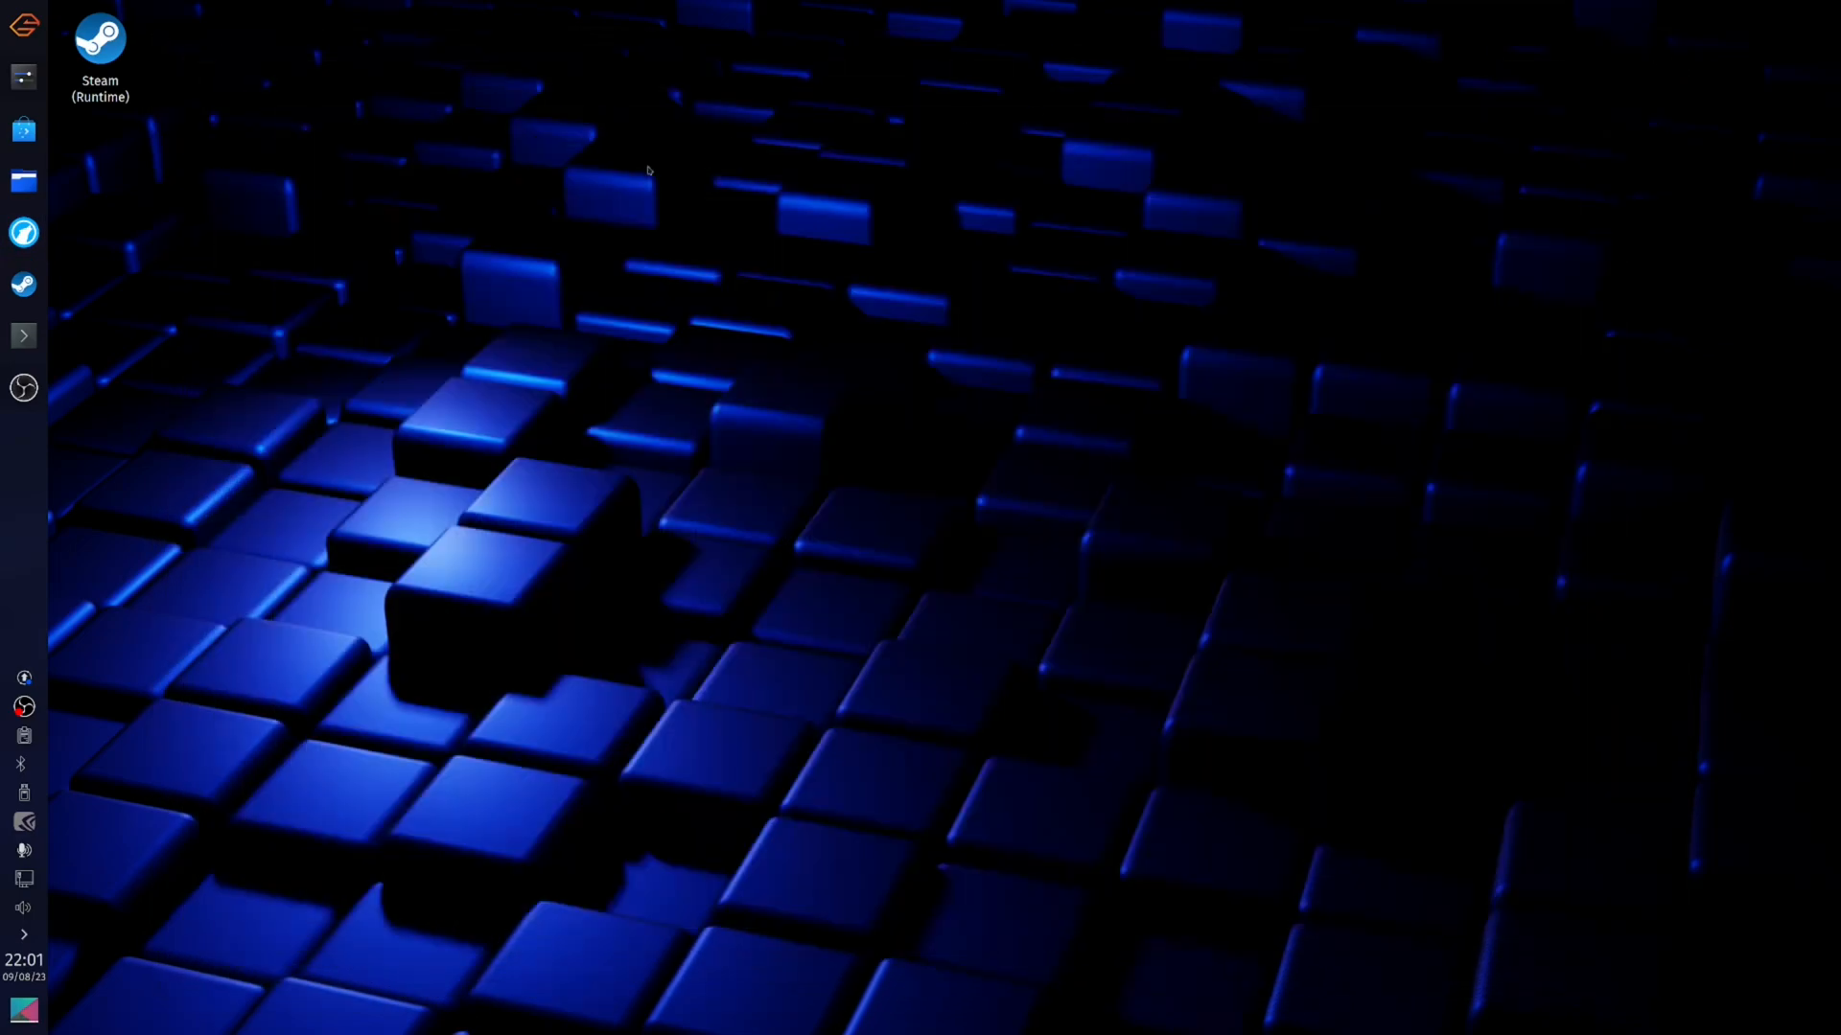
mouse_move(67, 257)
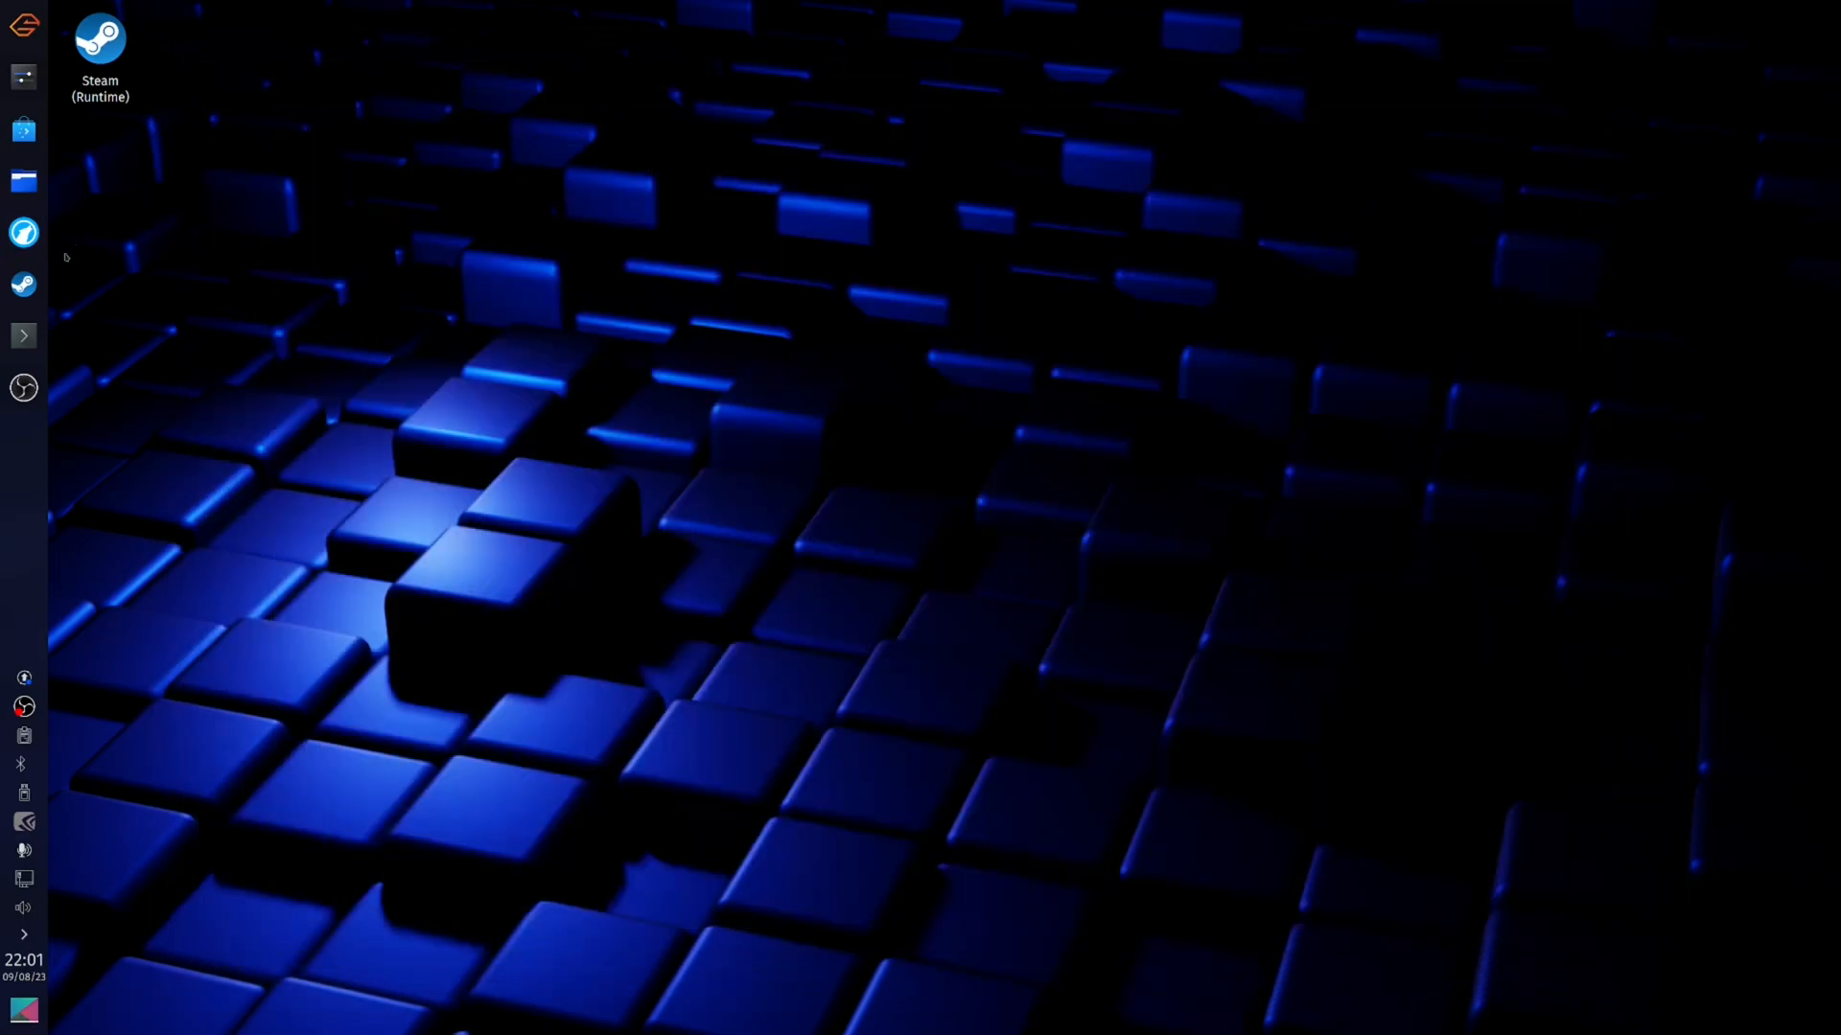
mouse_move(218, 217)
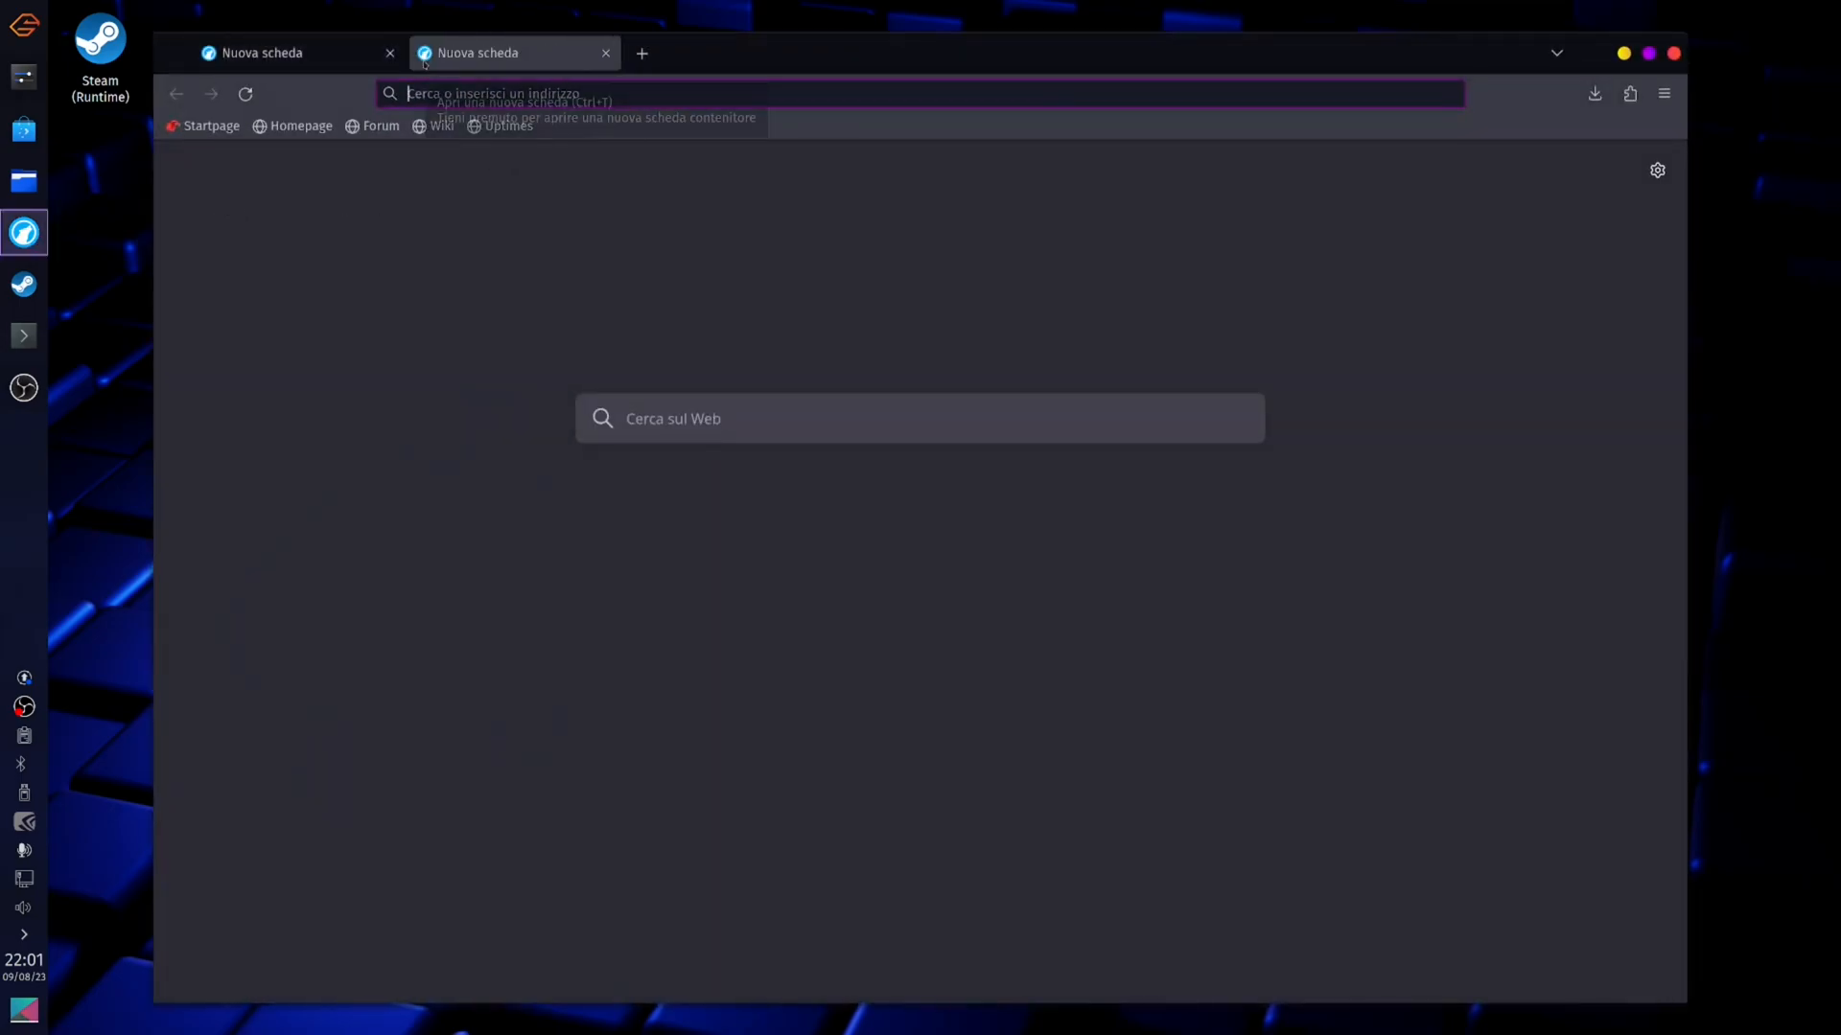
Close the extra empty tab and search Startpage for 'balena etcher'
click(606, 53)
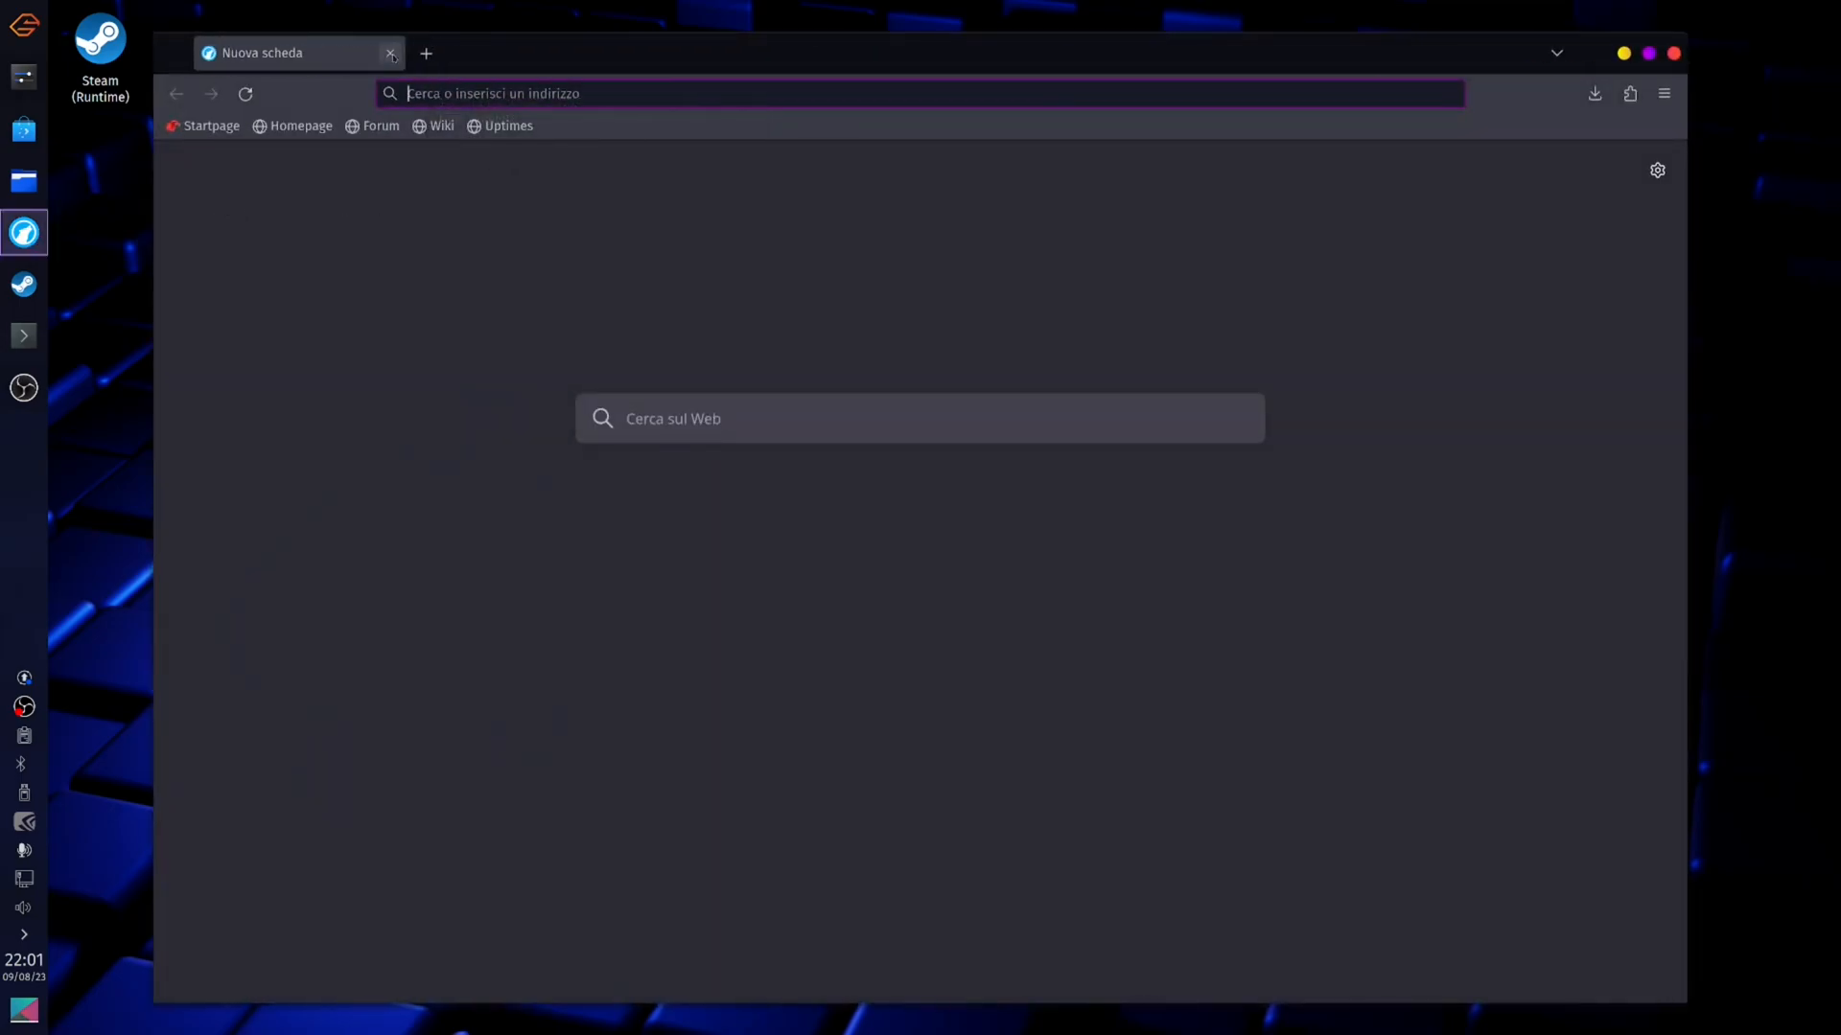
text(balena et)
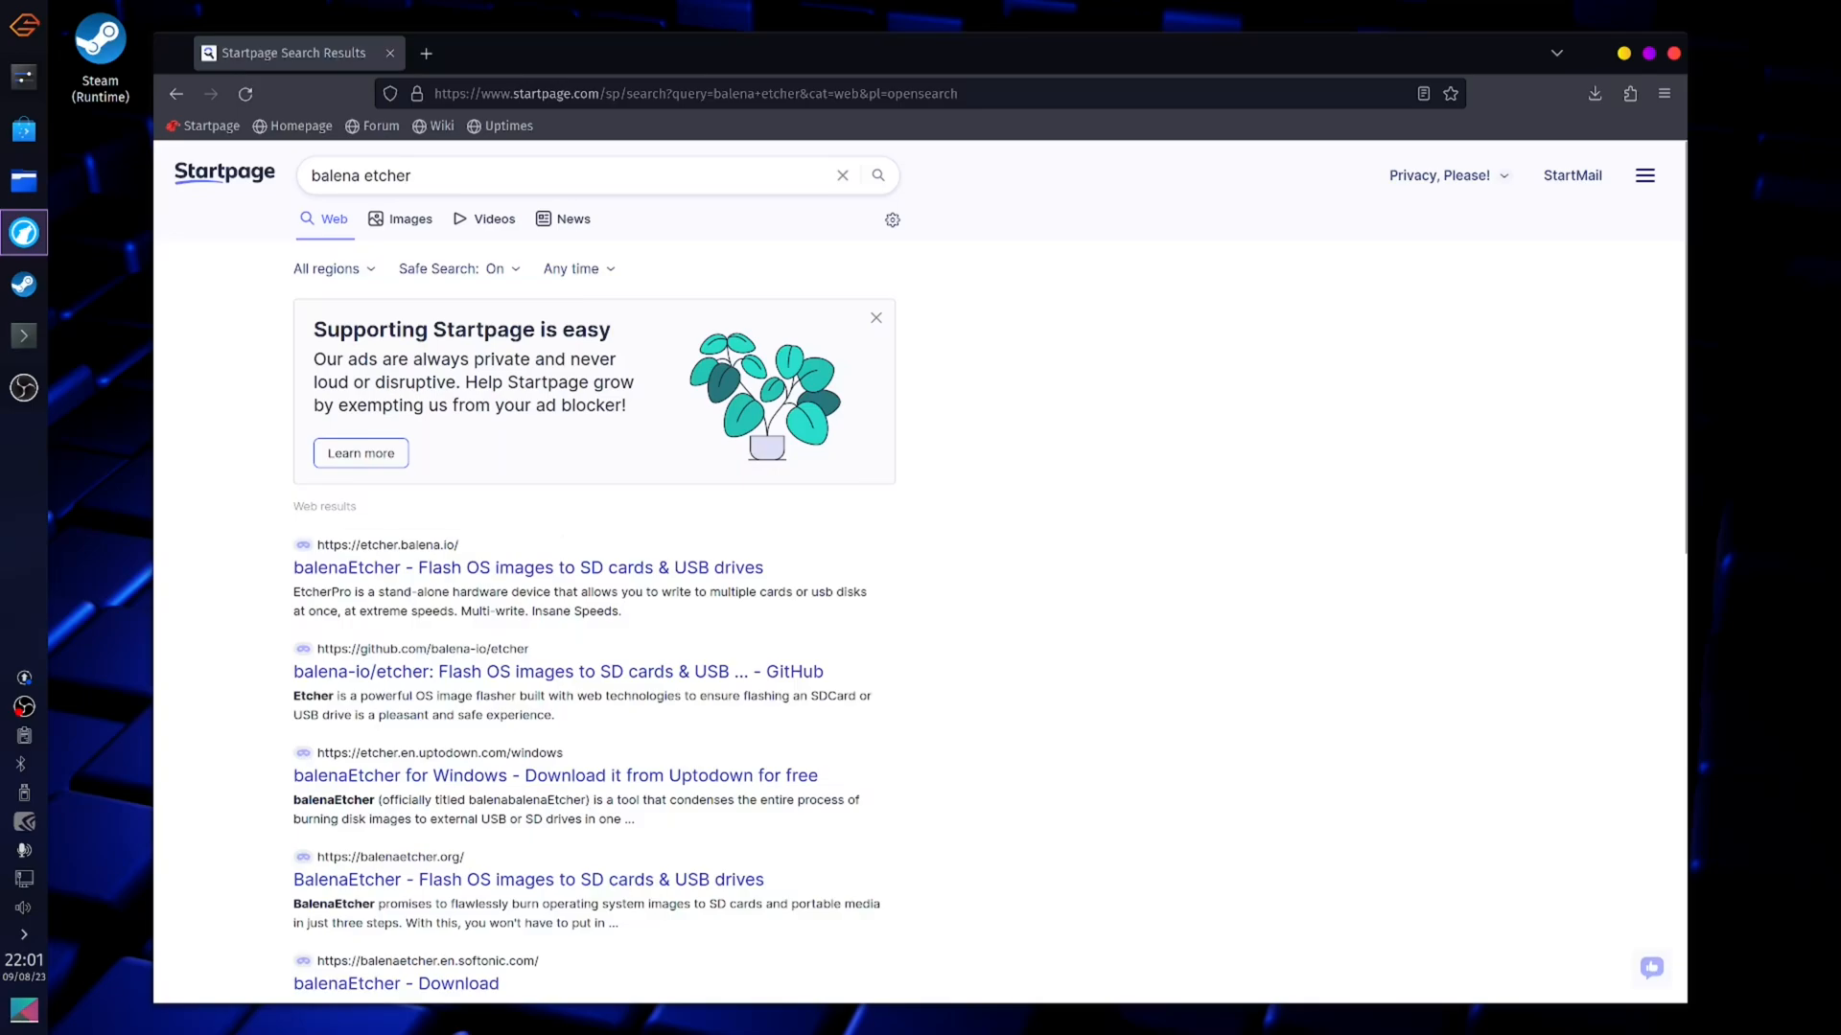
Open etcher.balena.io, jump to Download Etcher, dismiss the cookie notice and close Firefox
click(527, 568)
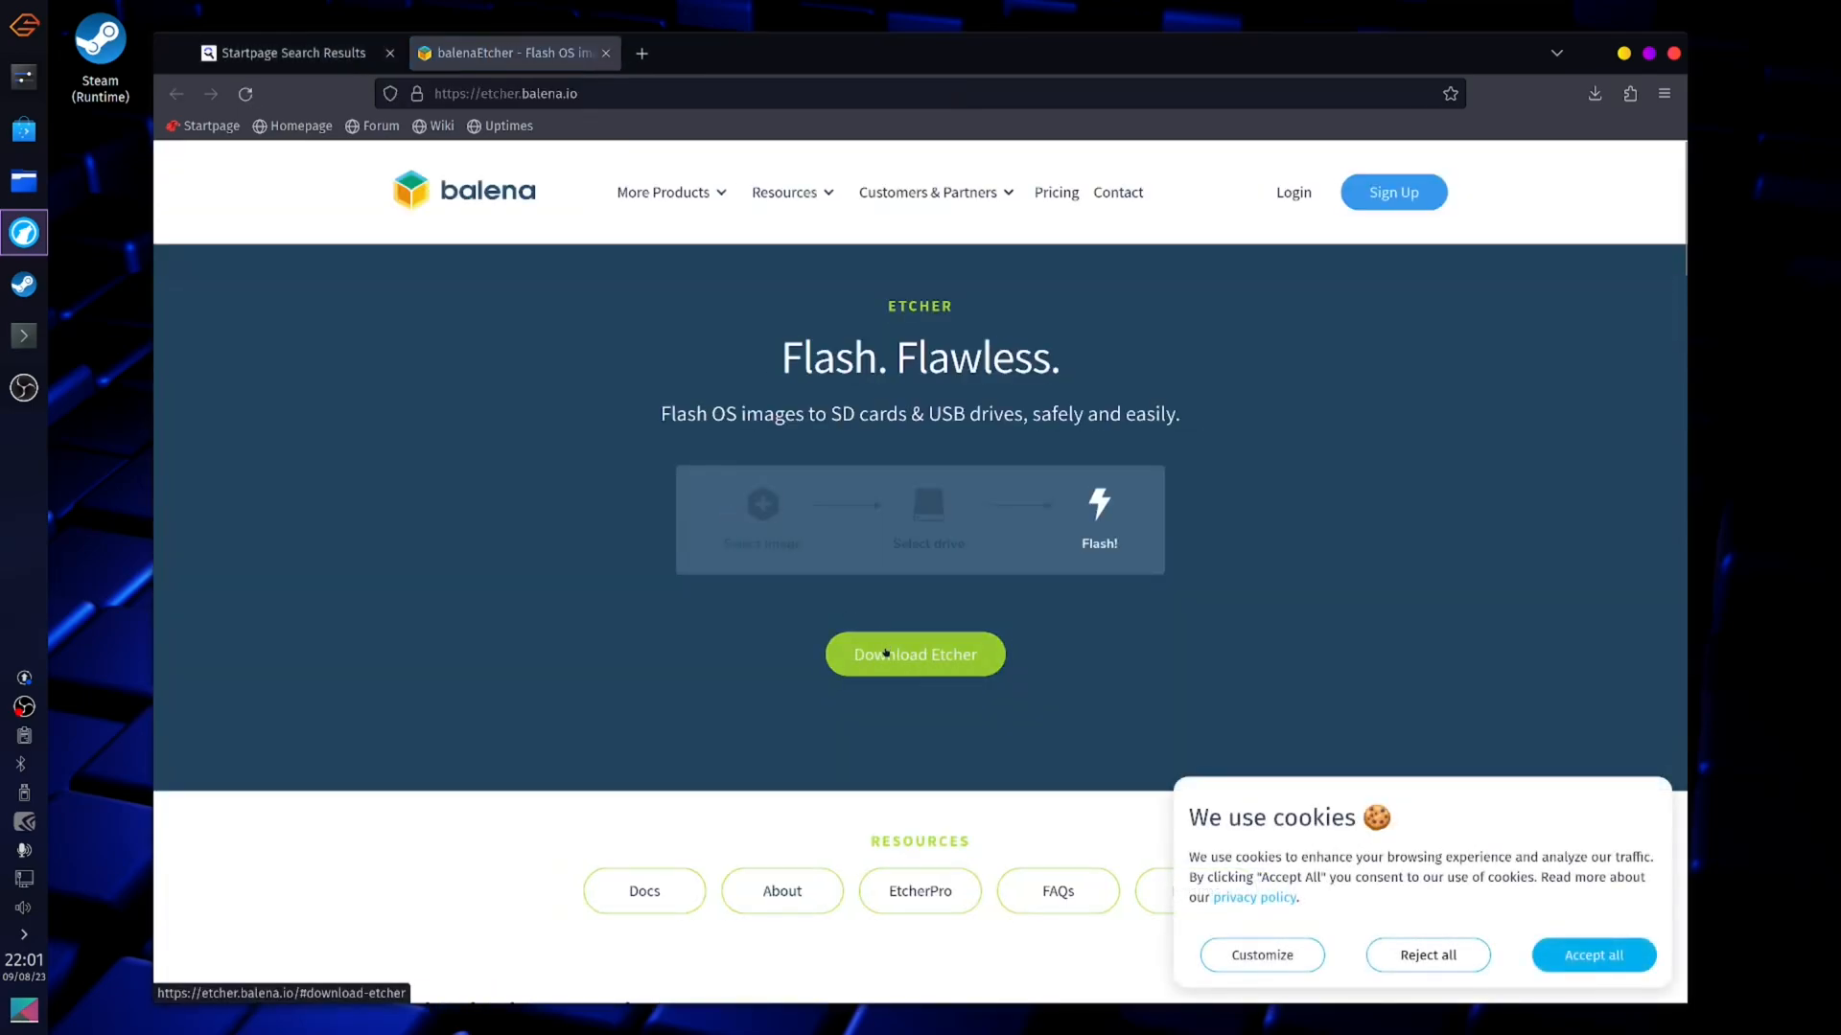
click(915, 654)
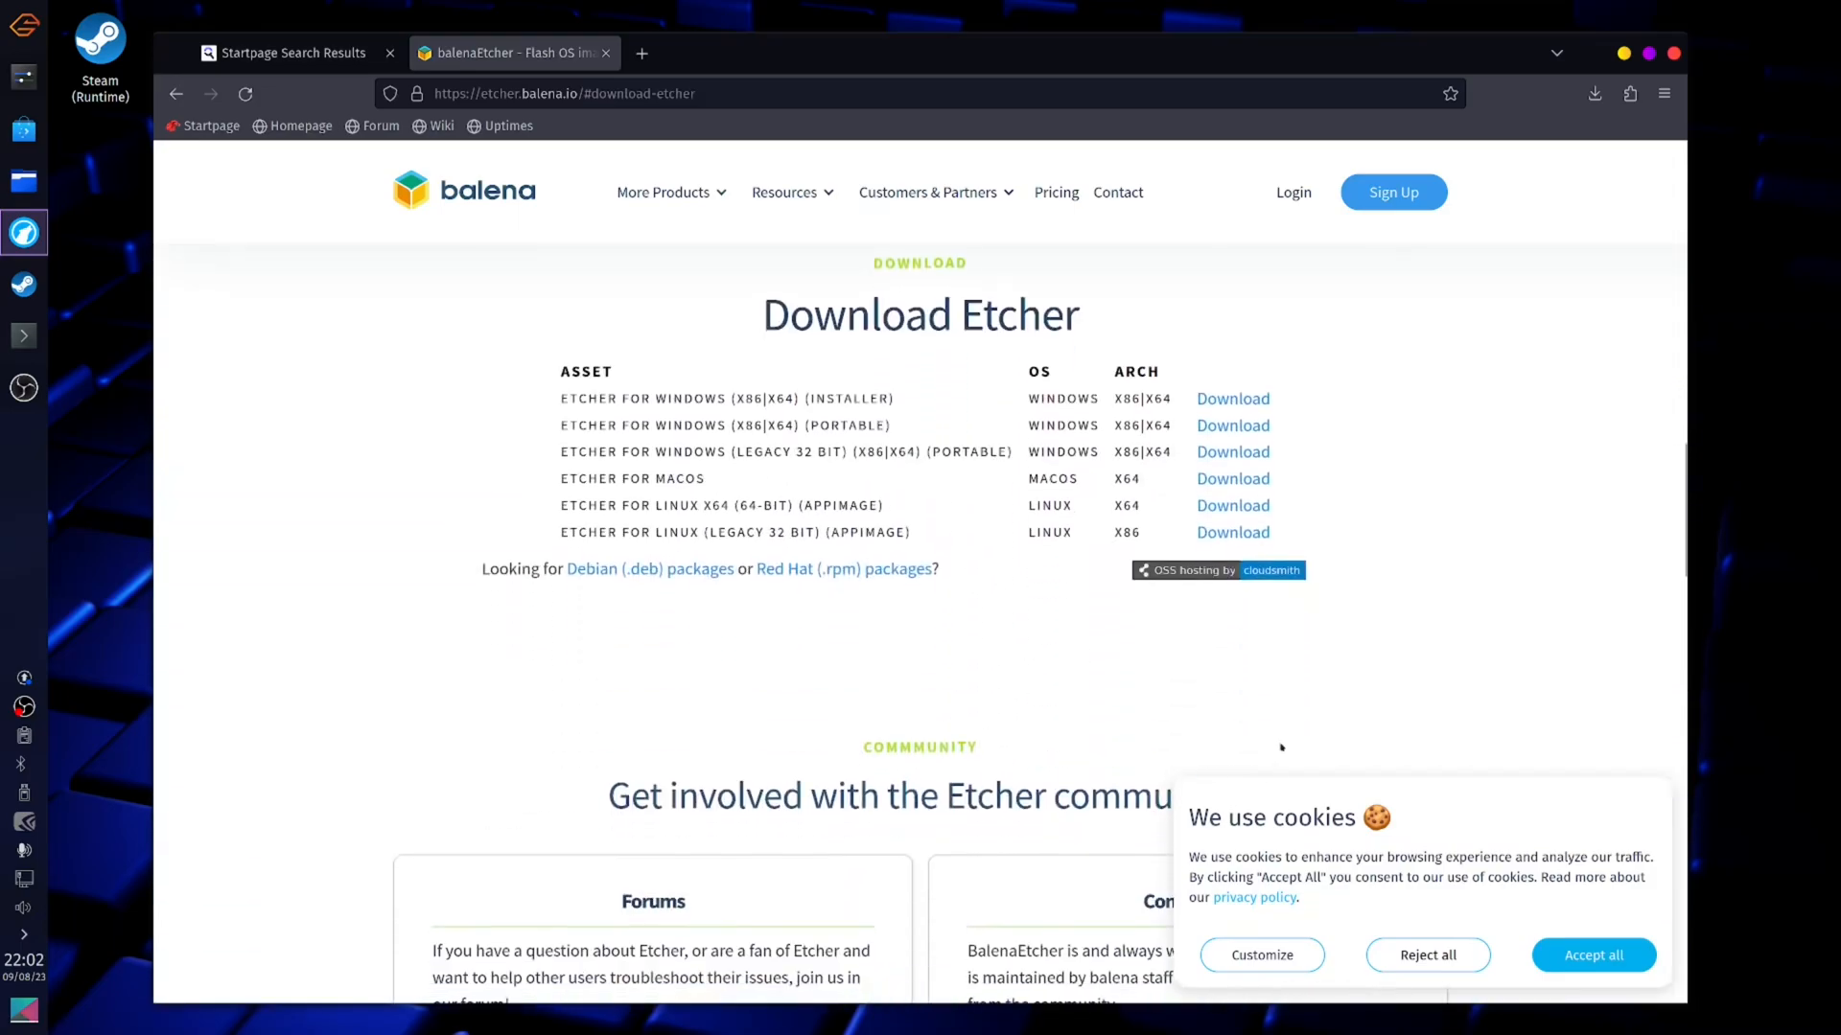
click(1594, 955)
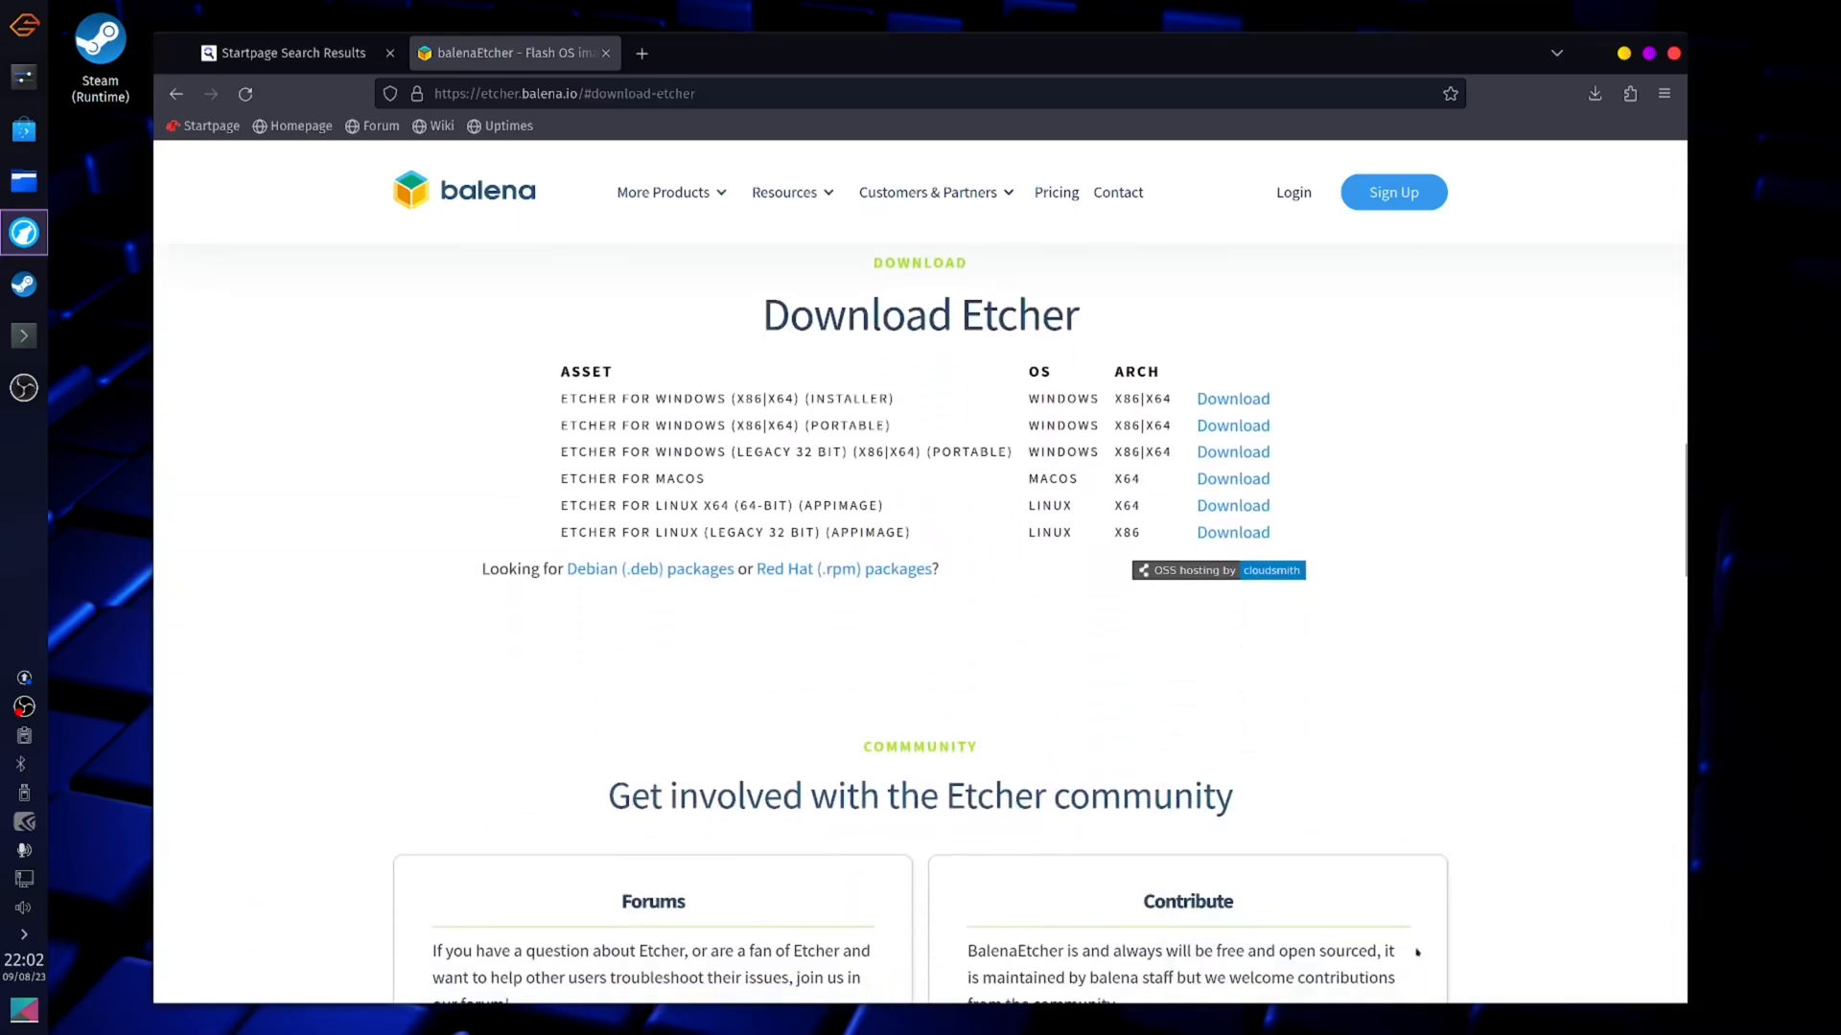
mouse_move(1020, 498)
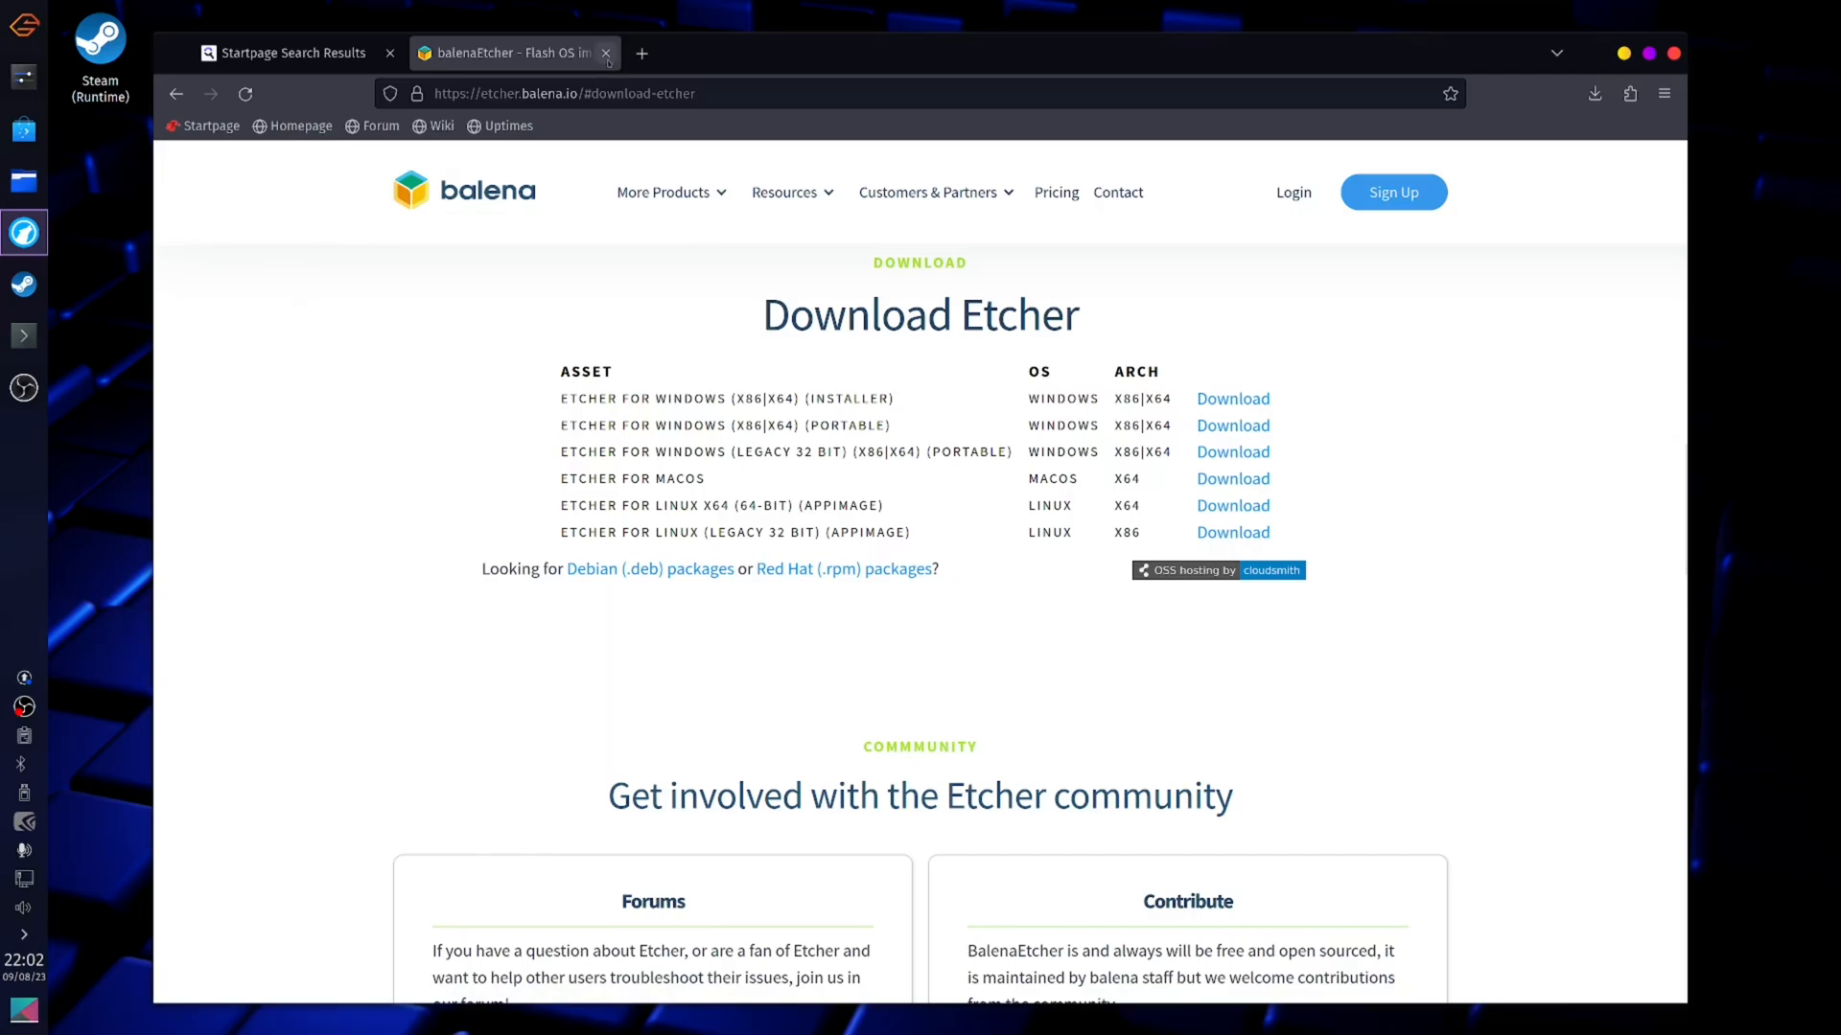
click(606, 54)
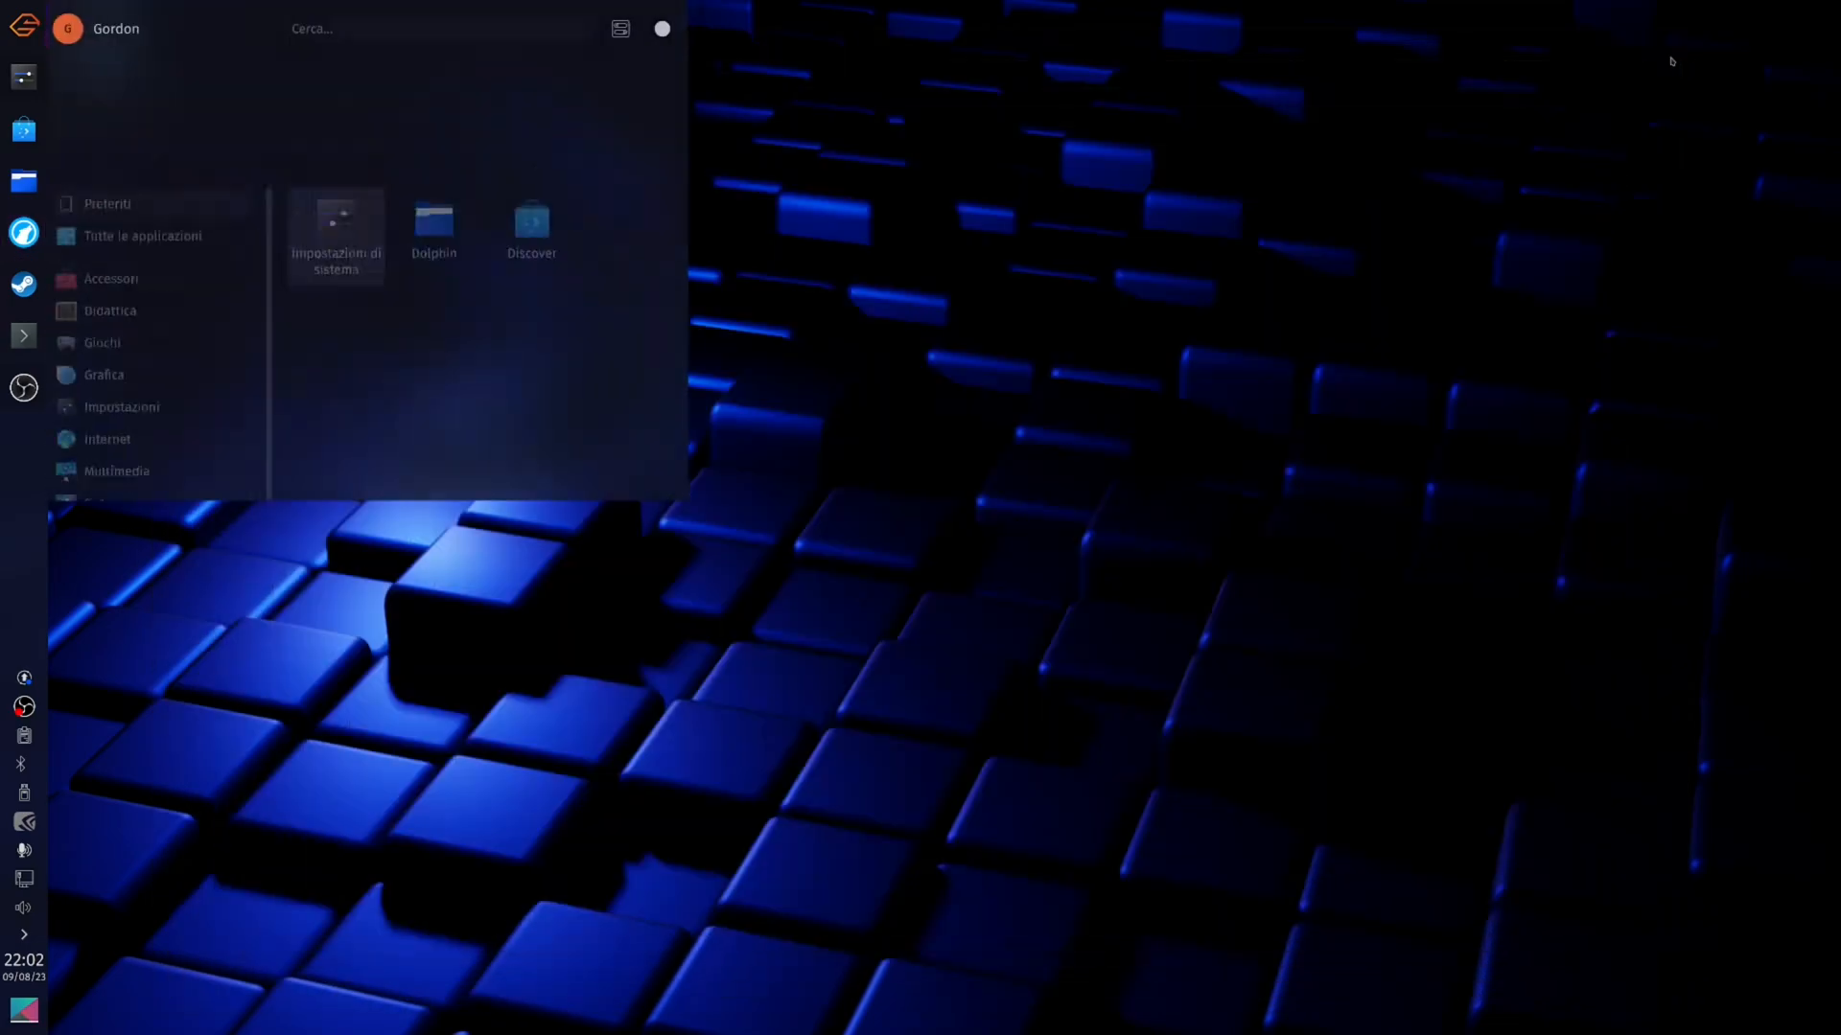
Launch balenaEtcher from the launcher by searching 'bale'
text(bale)
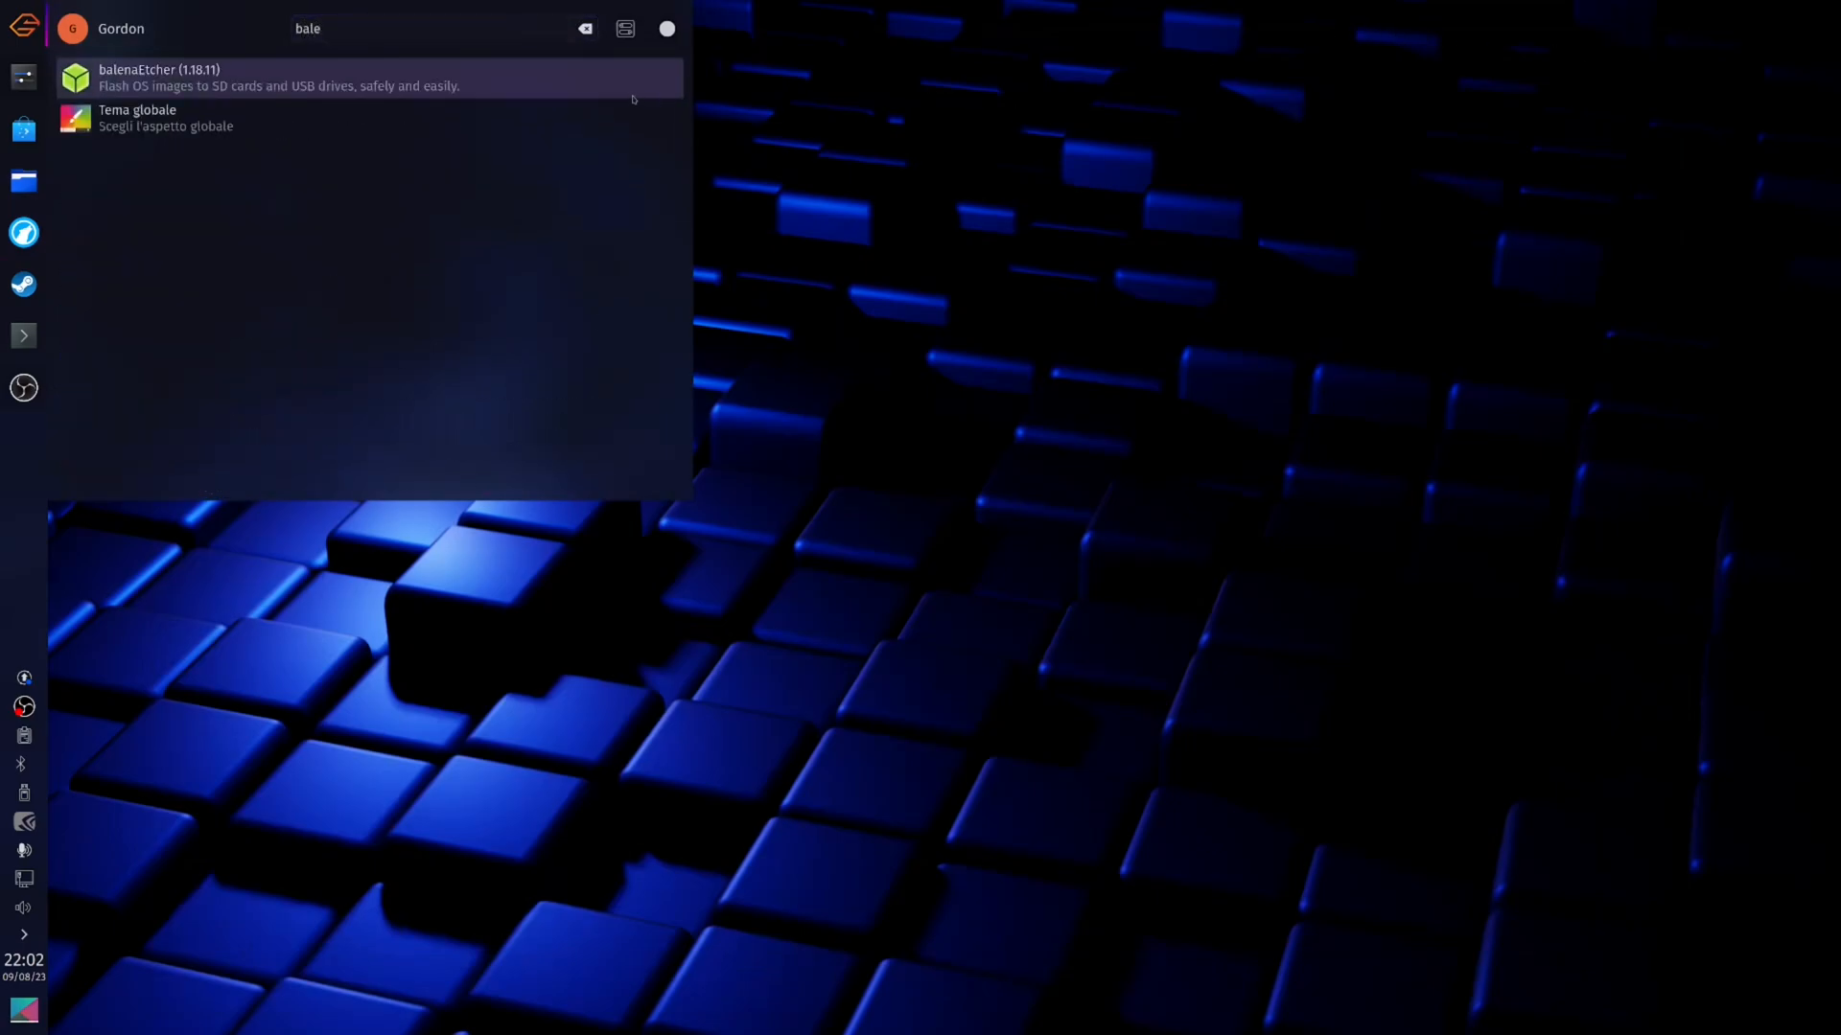
click(159, 77)
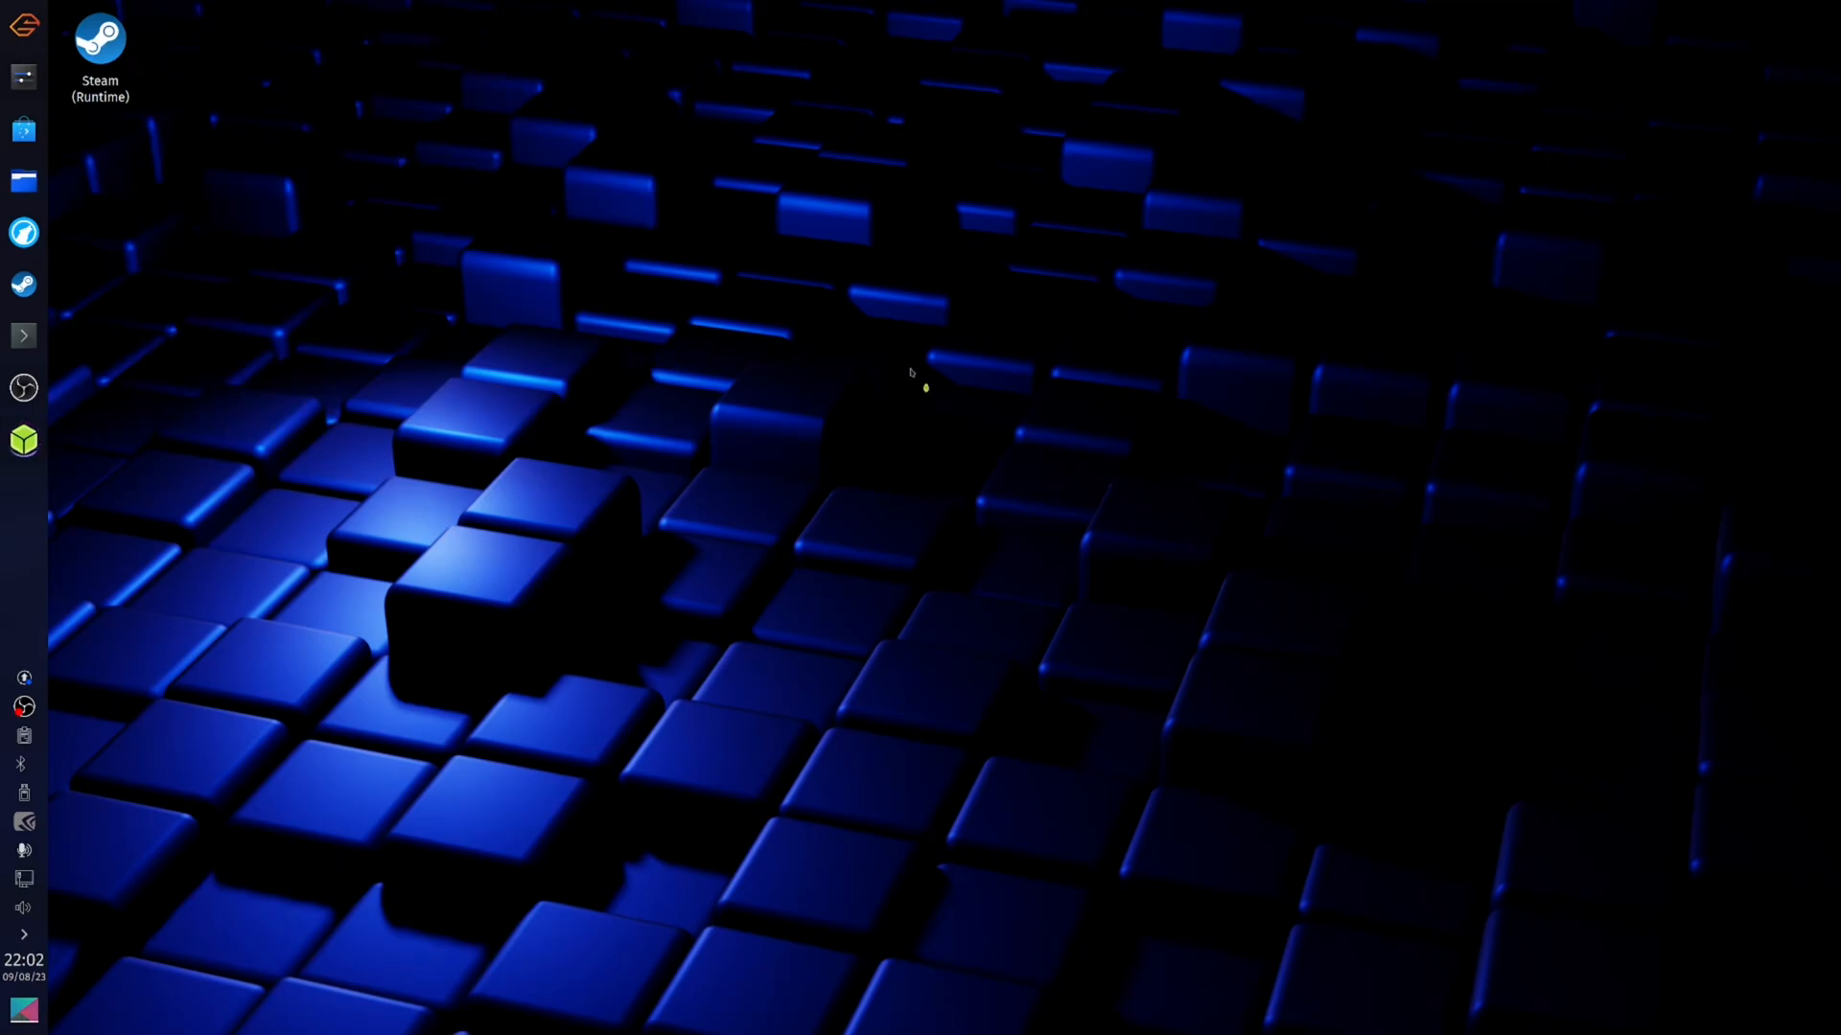
click(23, 441)
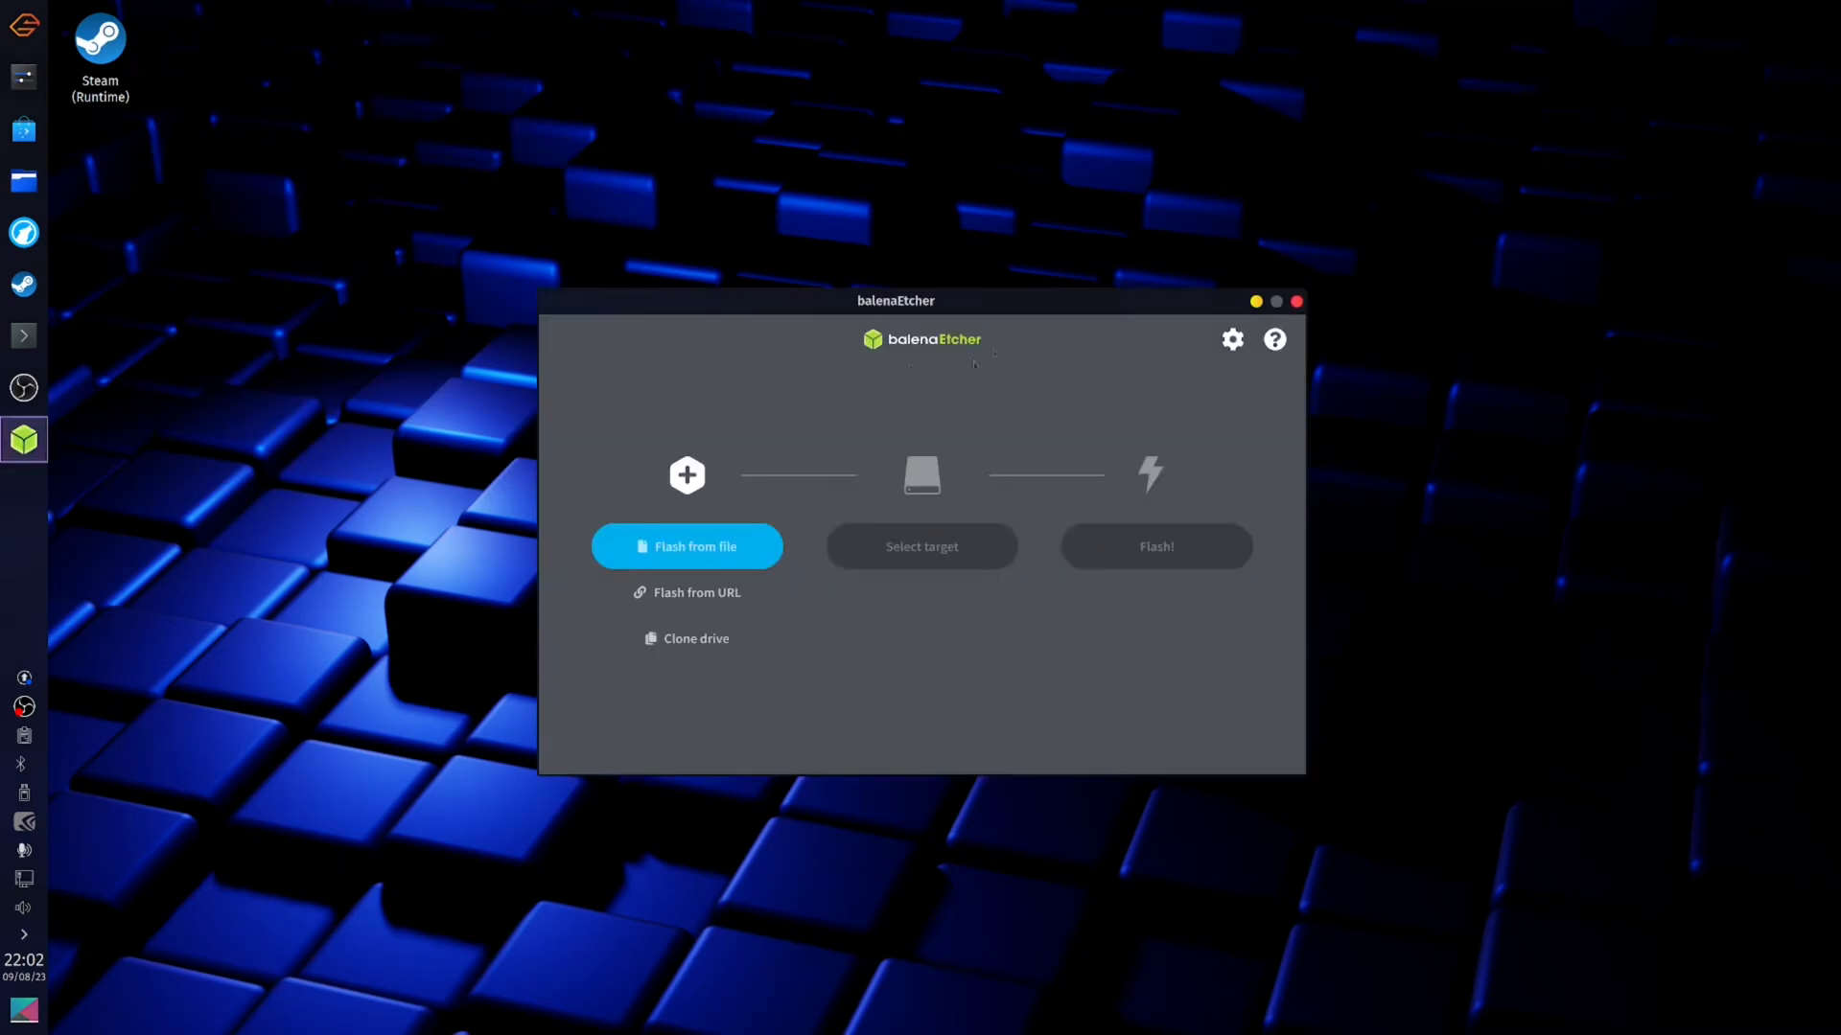
Load the Nobara GNOME ISO from Scaricati via Flash from file
click(687, 546)
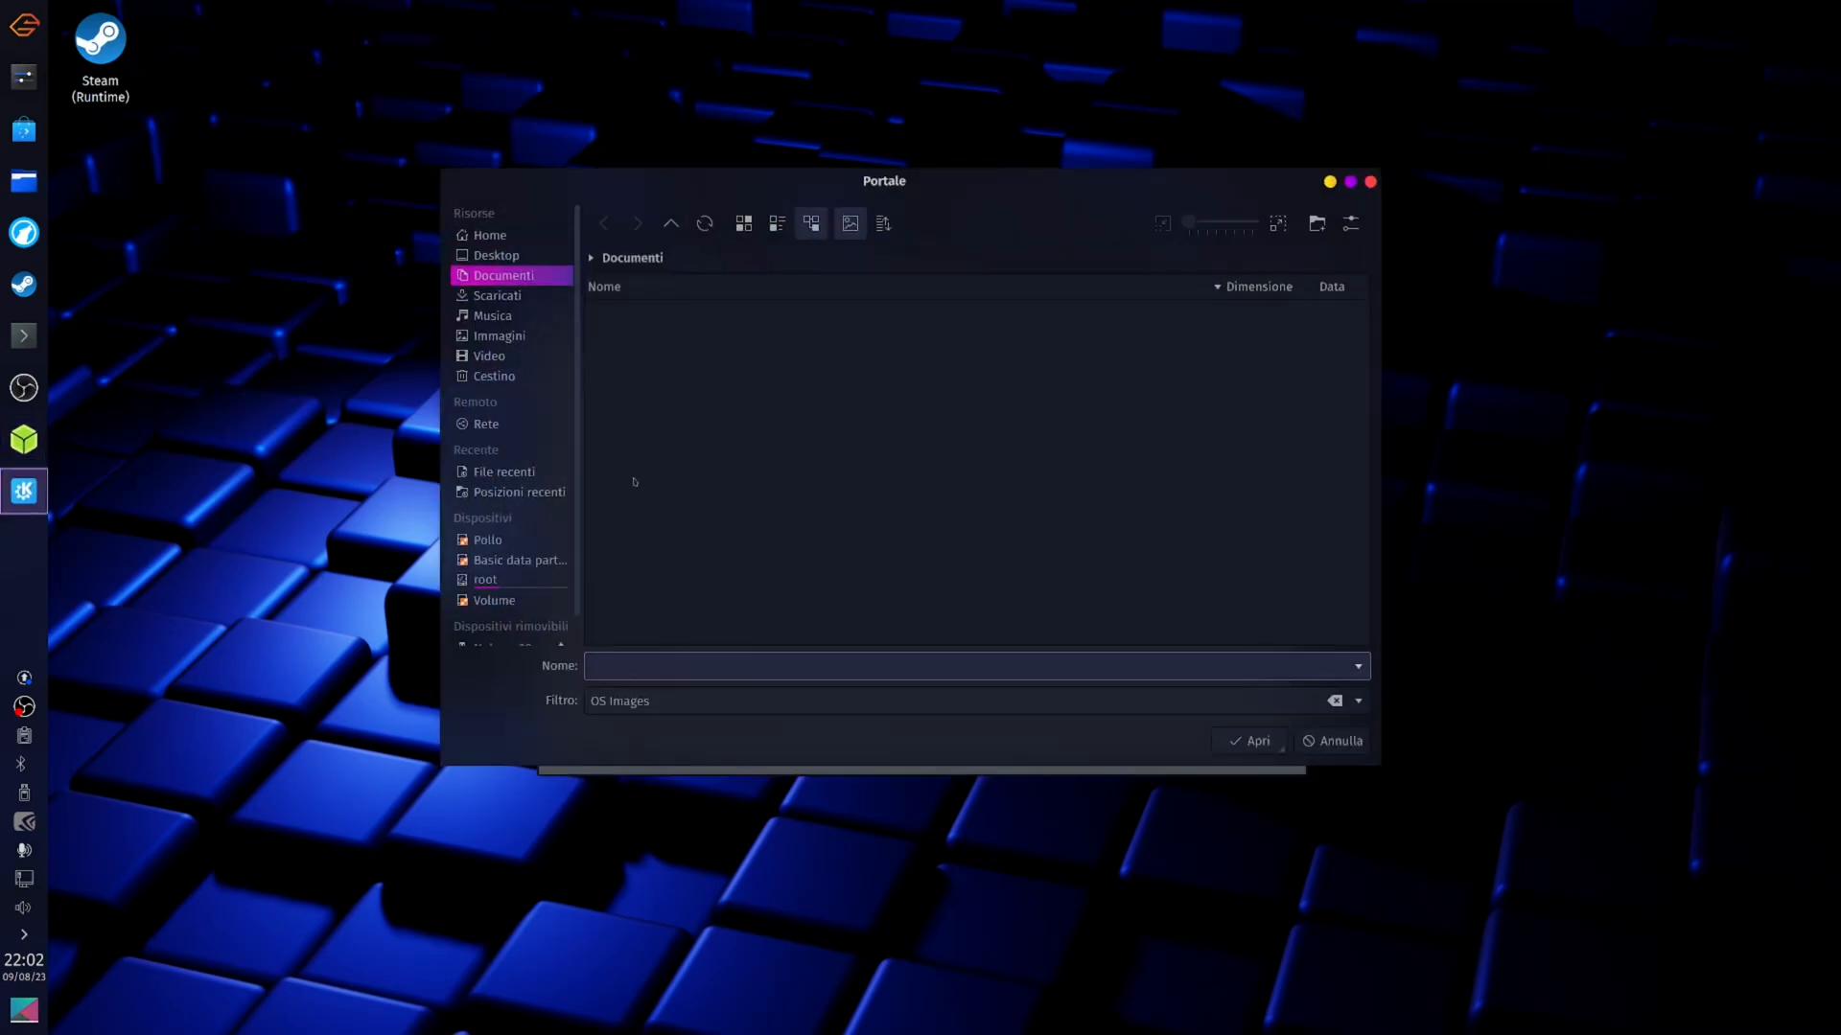
click(498, 296)
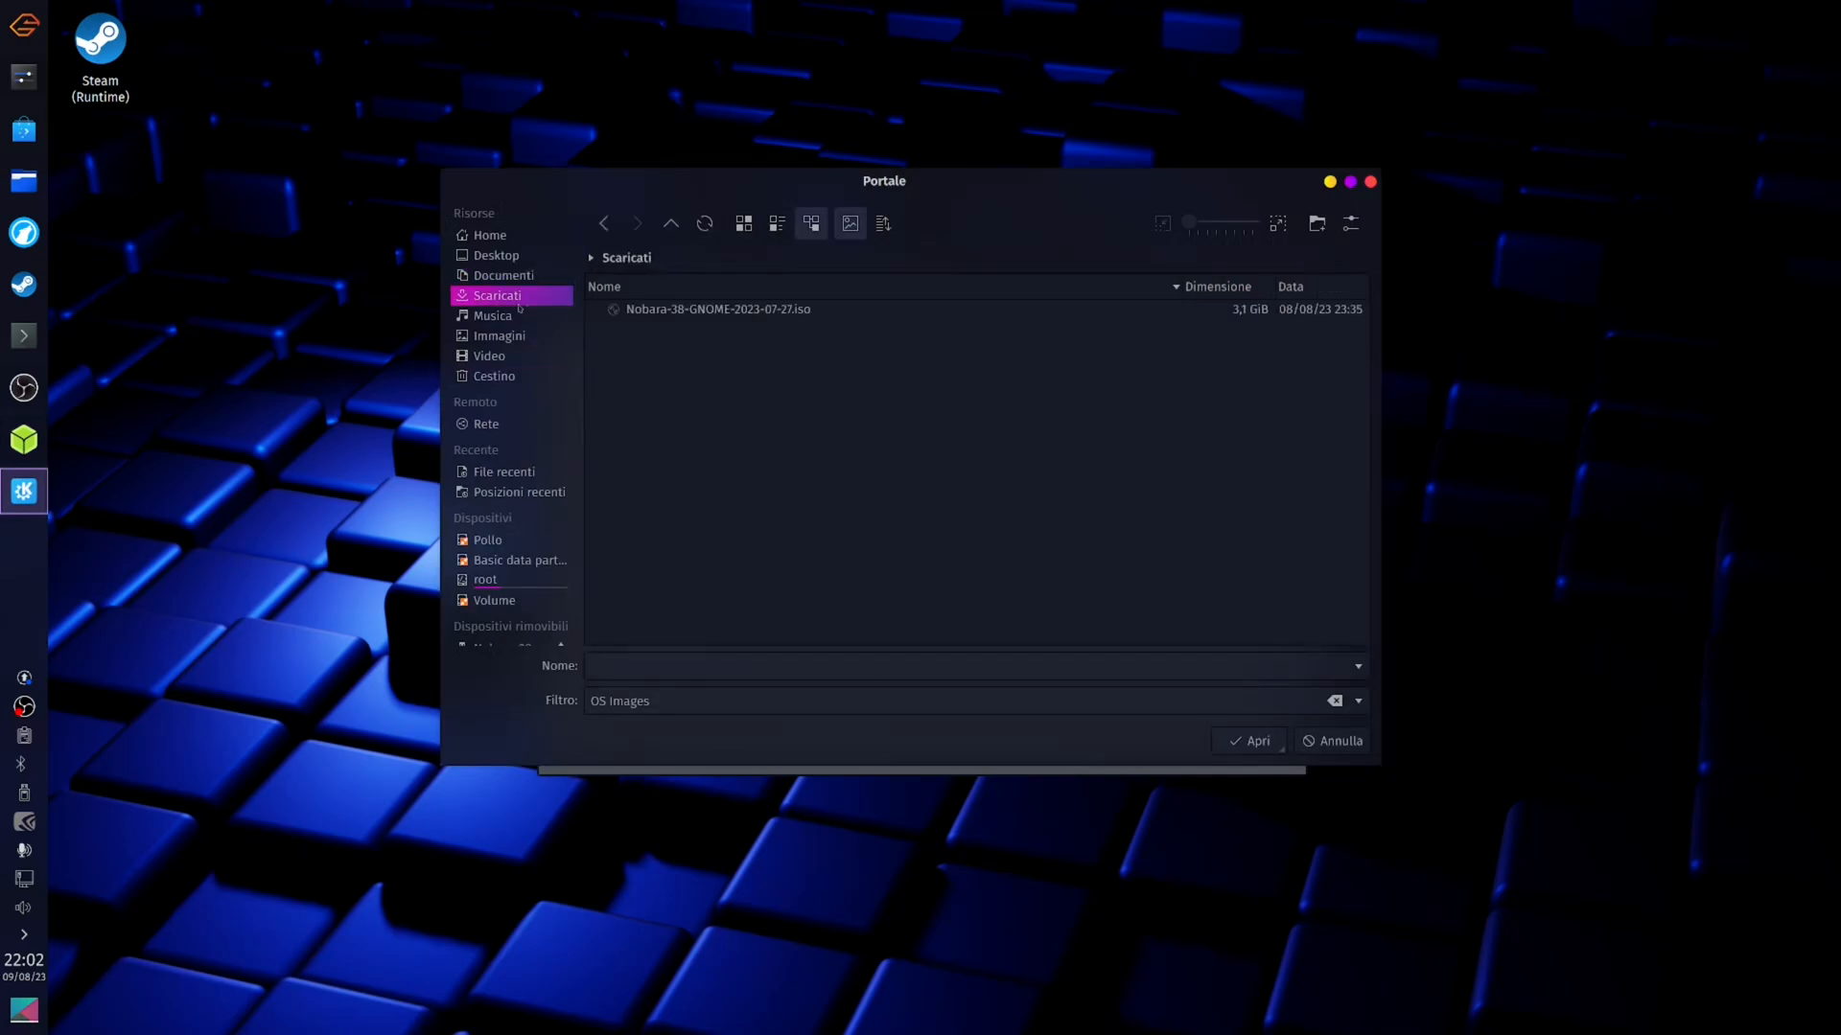
click(1248, 740)
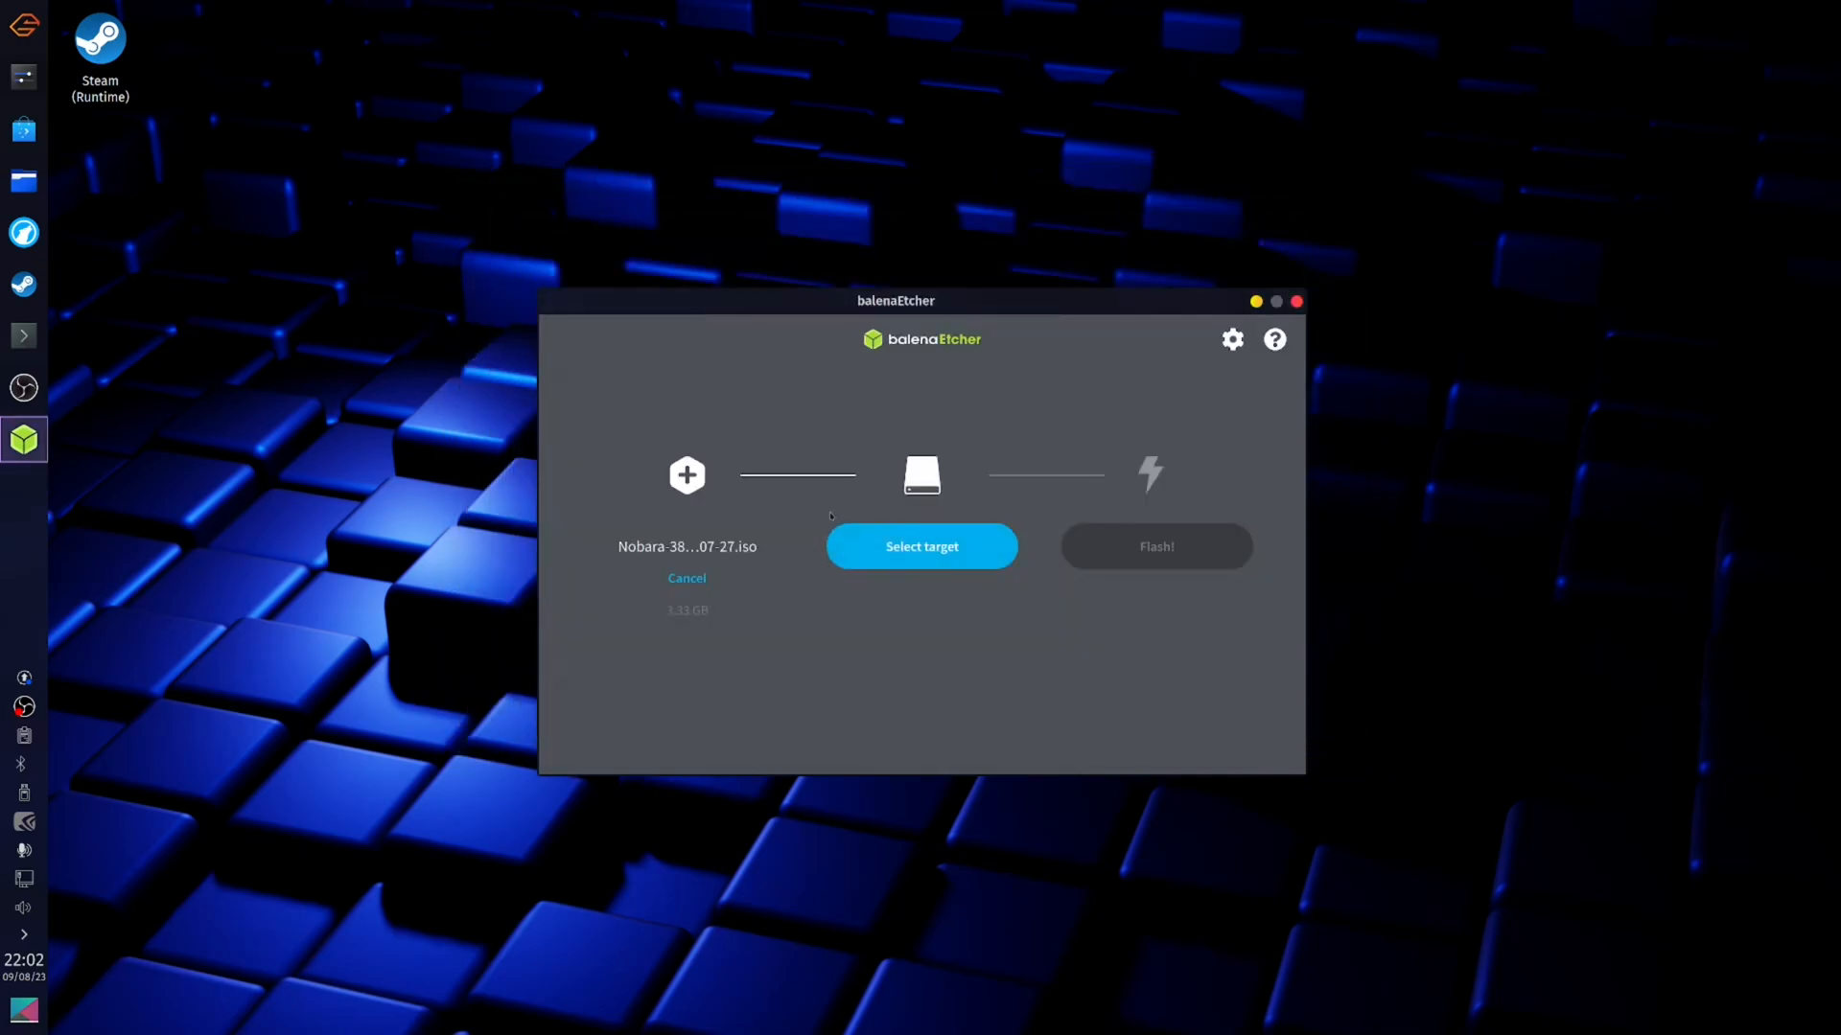
Select the 32.1 GB USB drive as target, start Flash! and authorize the write
click(920, 547)
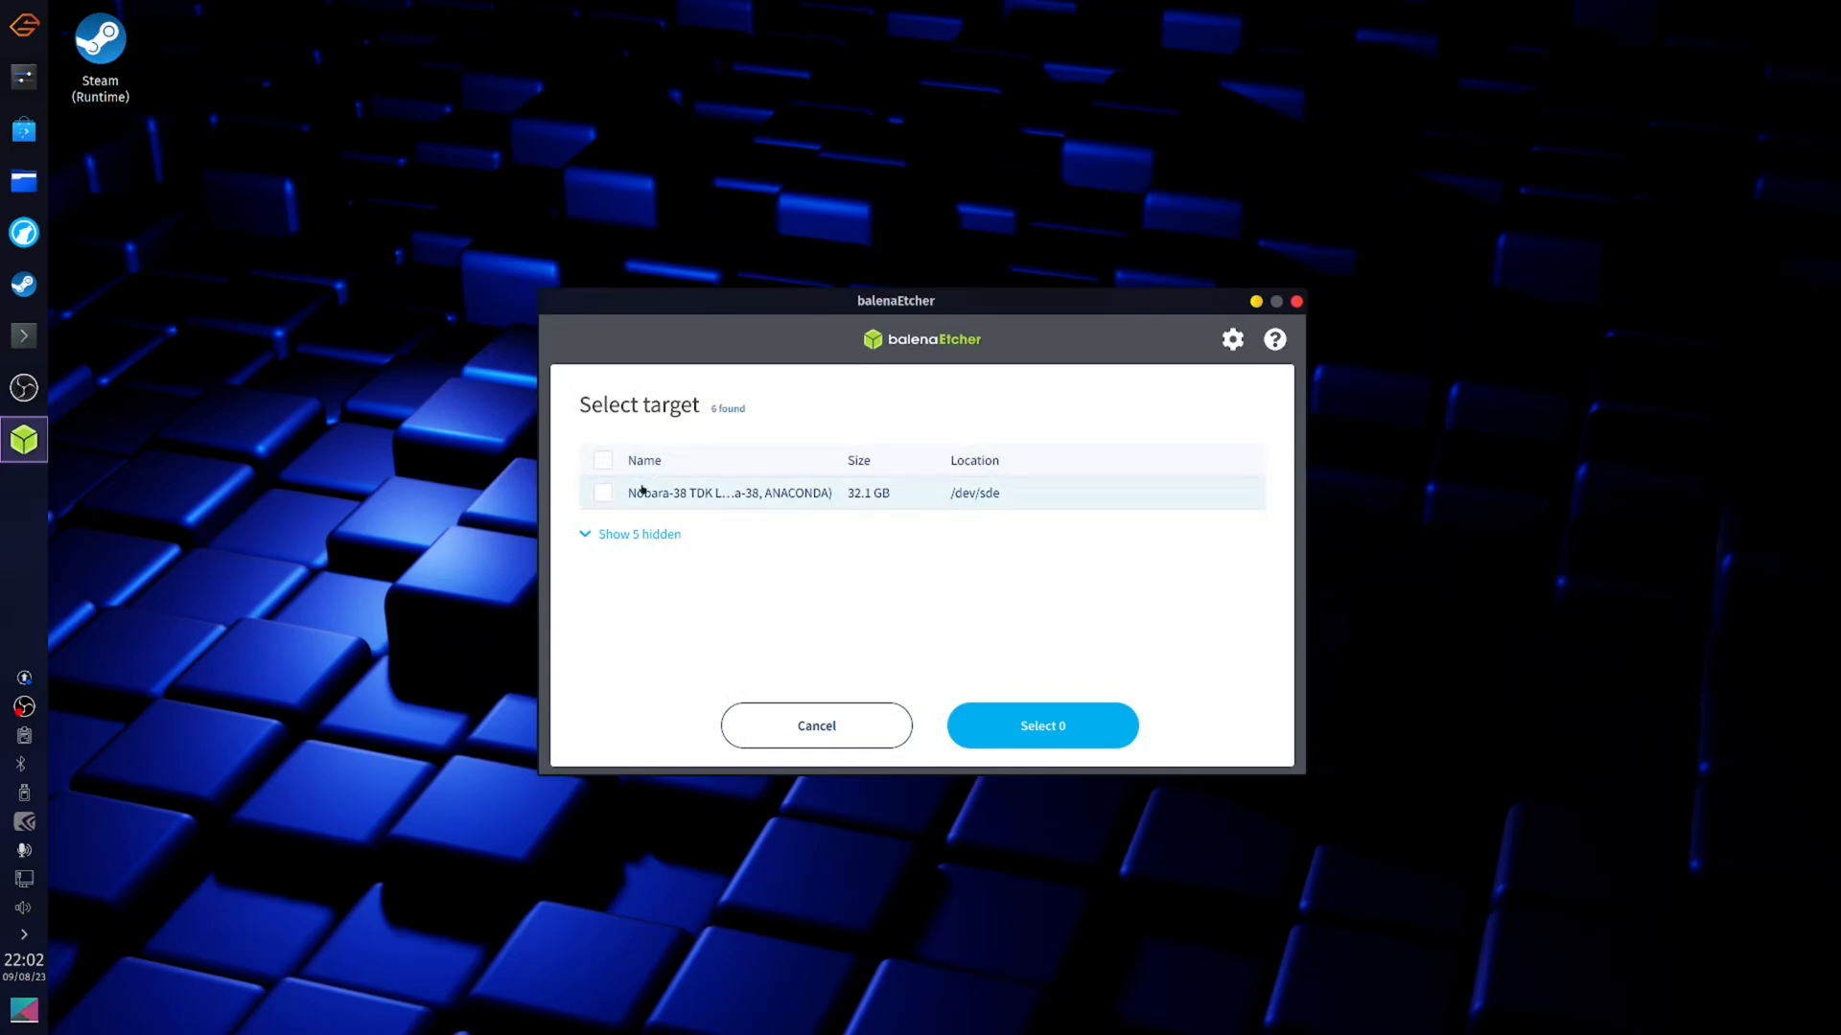
click(602, 492)
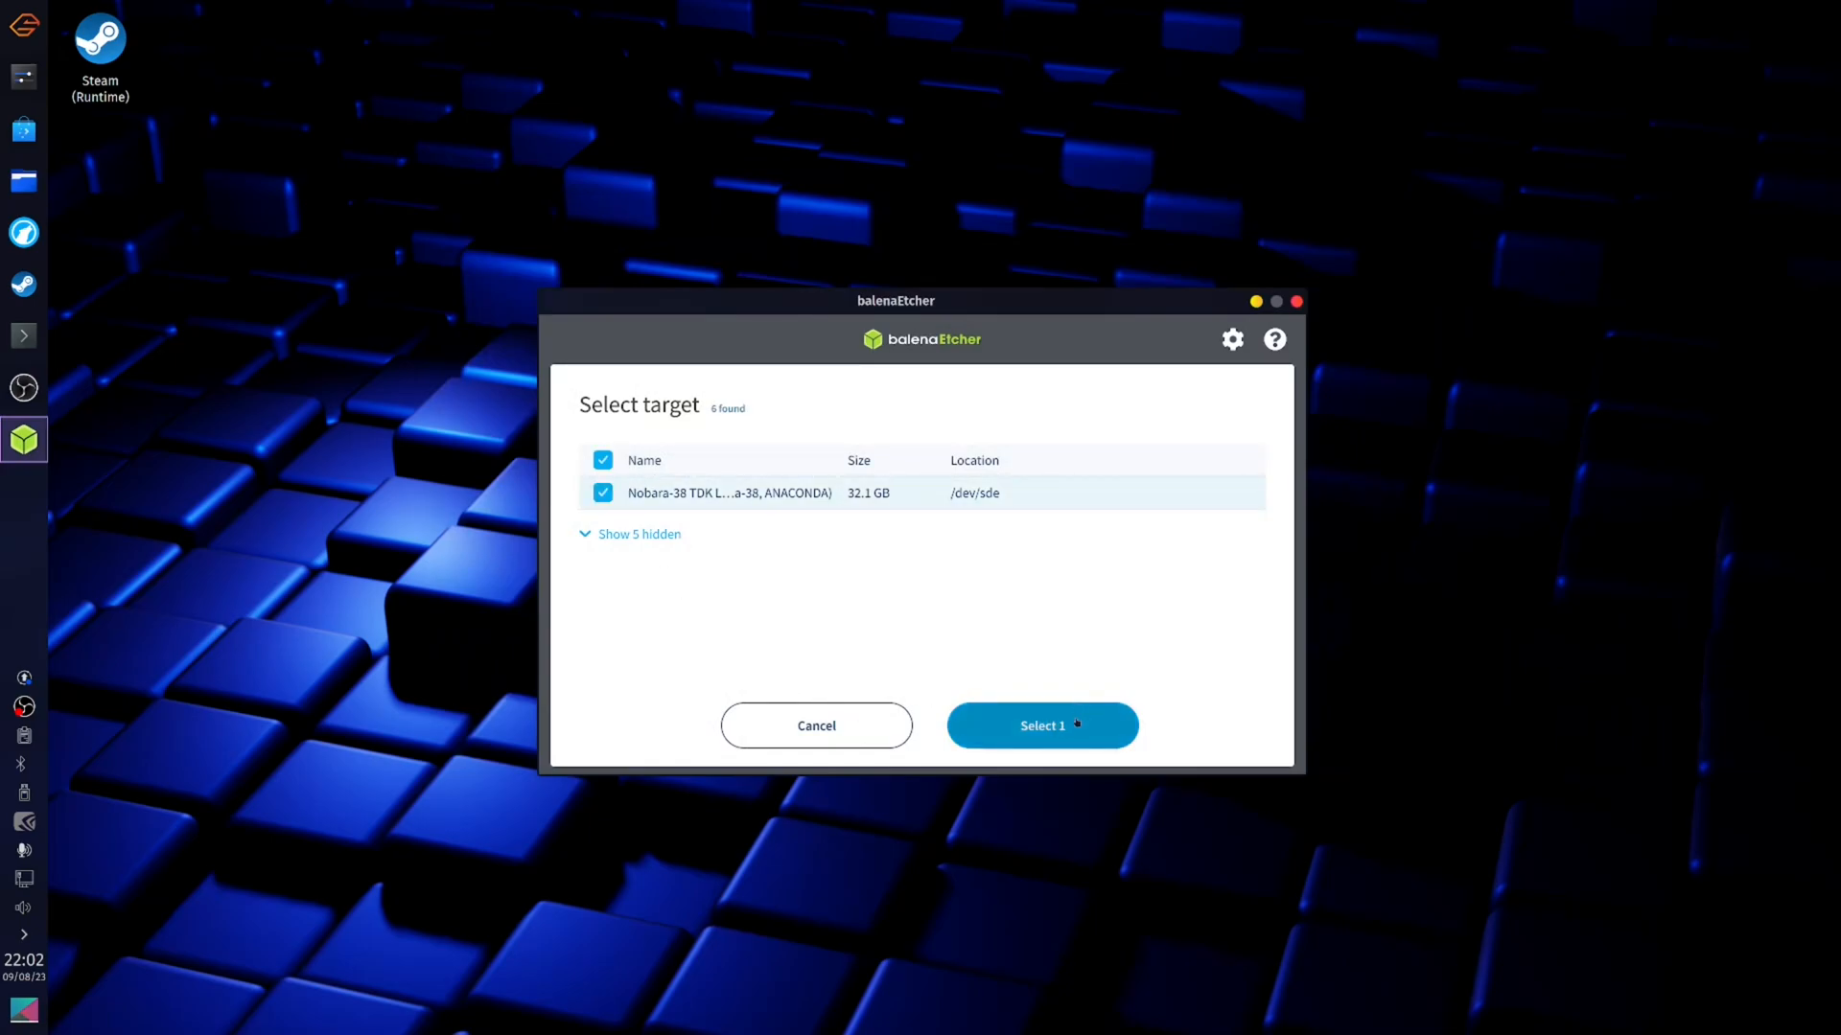
click(1041, 725)
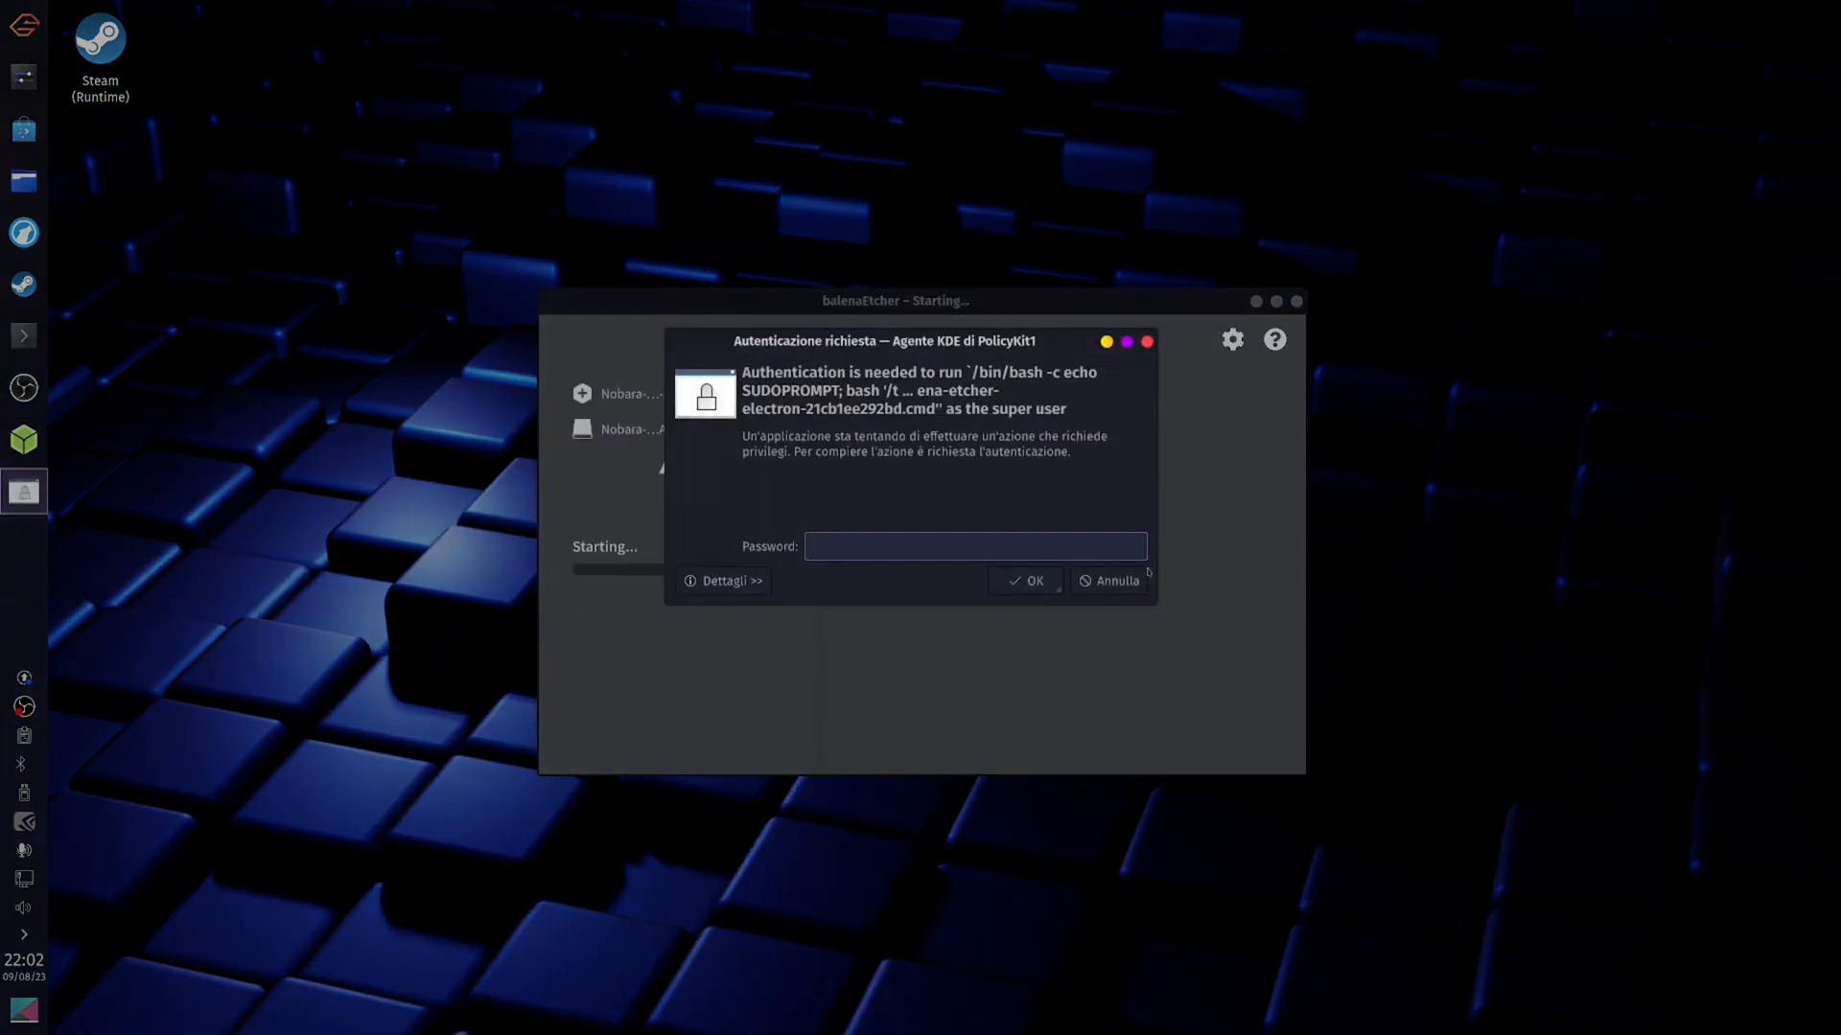
click(1022, 579)
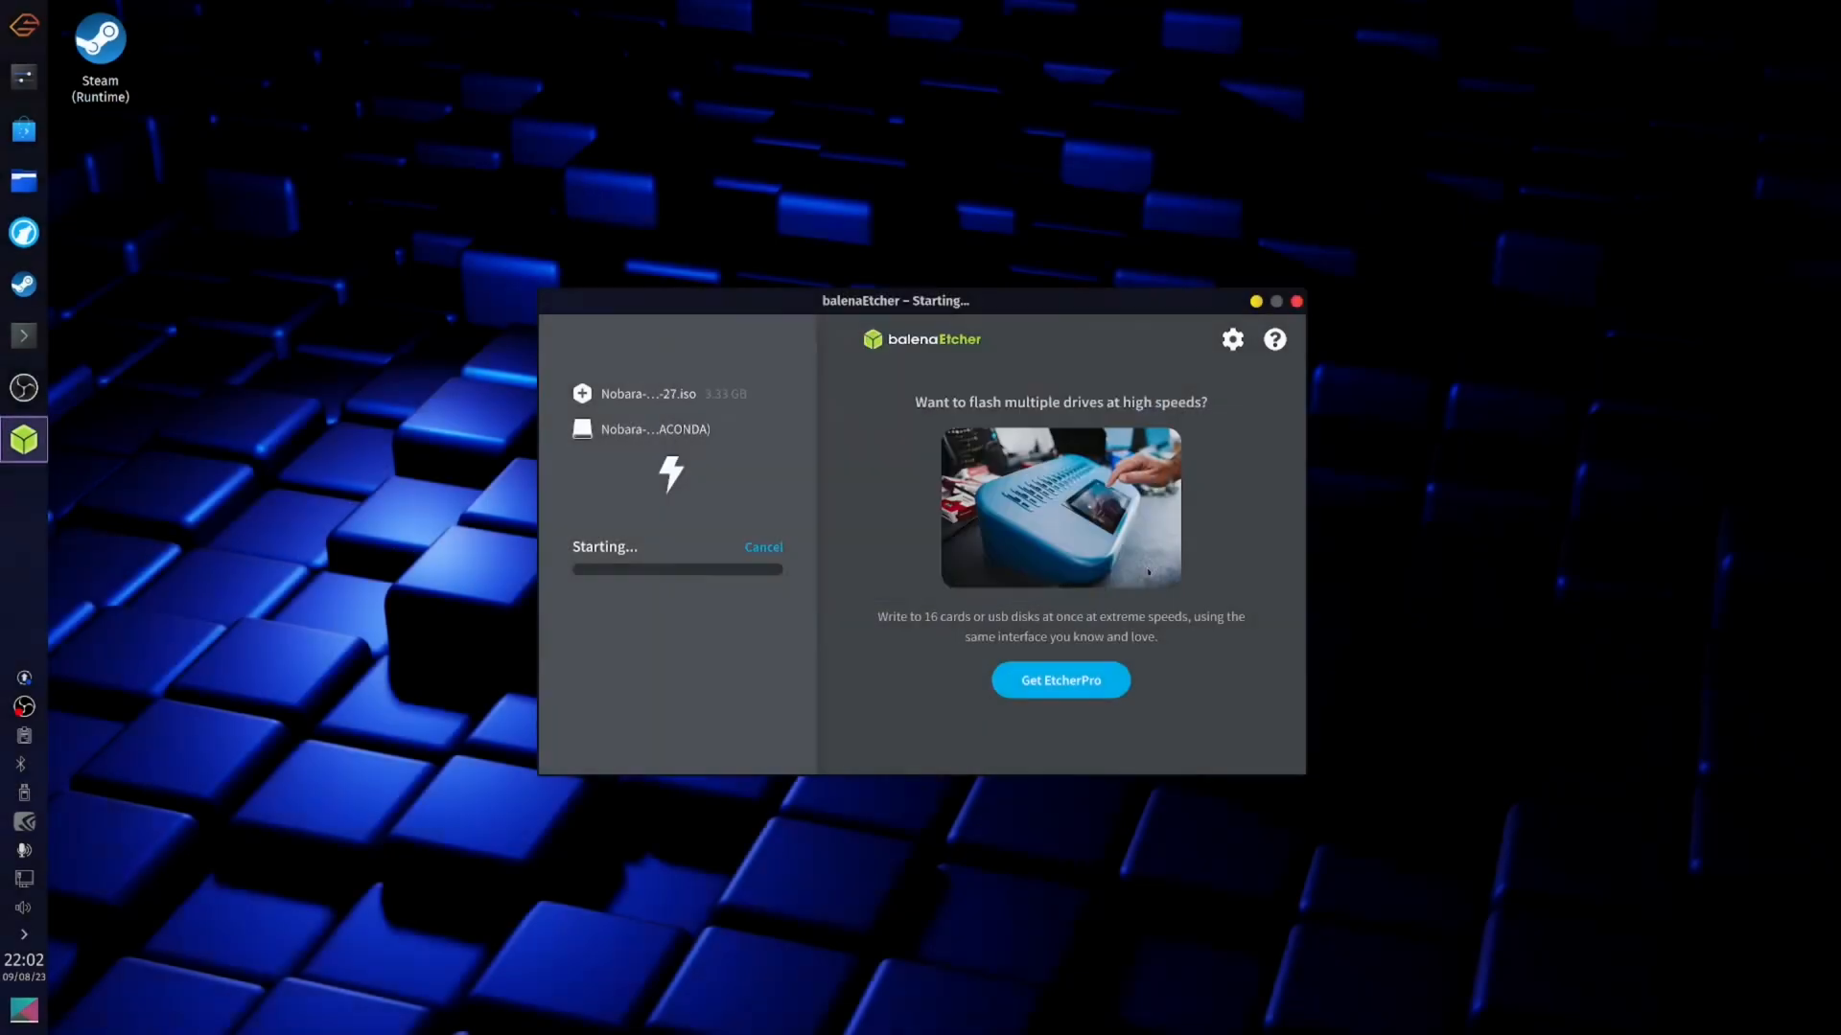